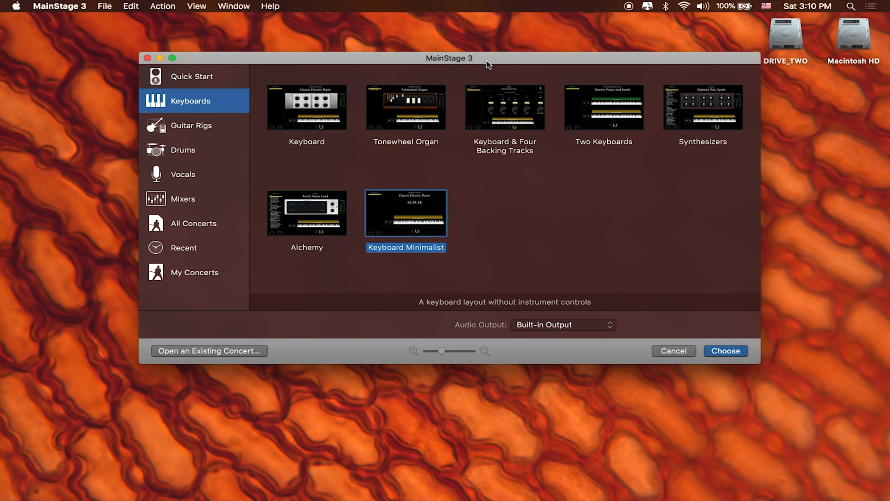
mouse_move(343, 67)
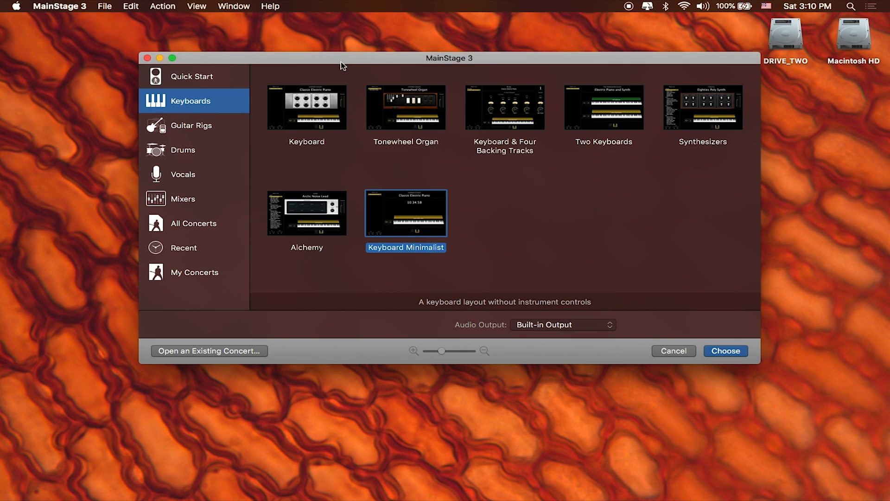
mouse_move(401, 166)
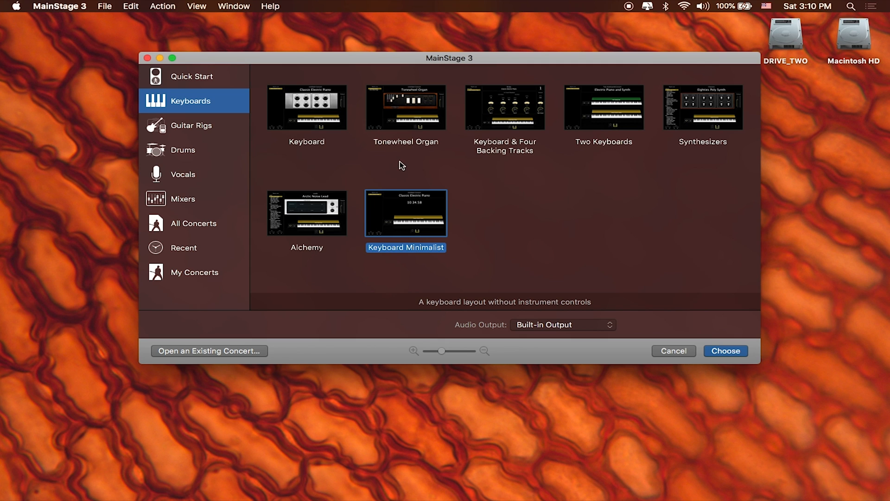
mouse_move(456, 316)
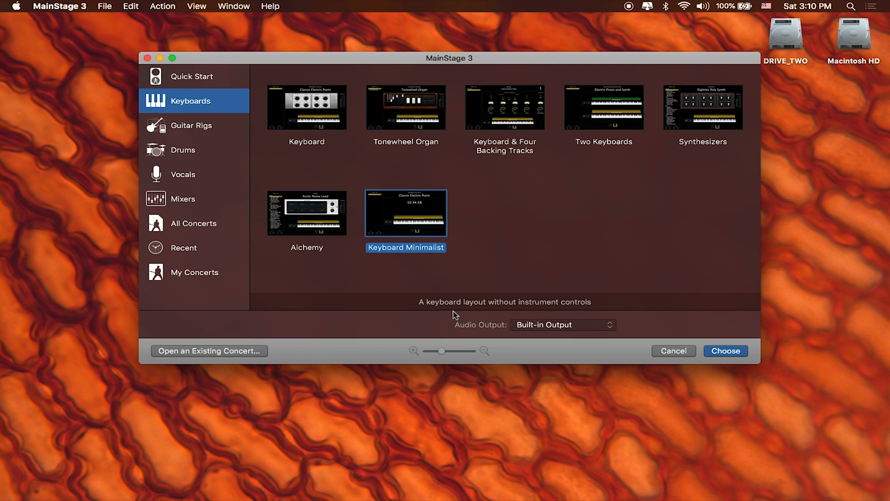
mouse_move(327, 131)
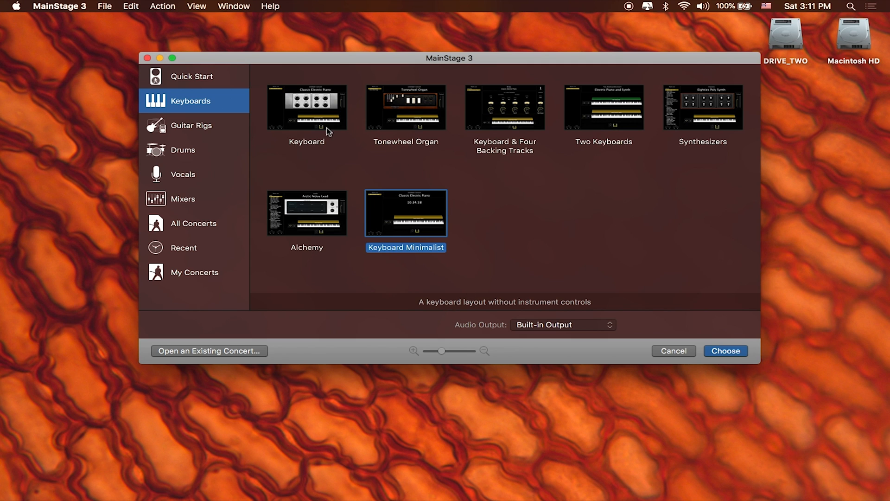
- Browse the guitar, drum, vocal and mixer templates, then create a concert from Keyboard Minimalist
left_click(191, 125)
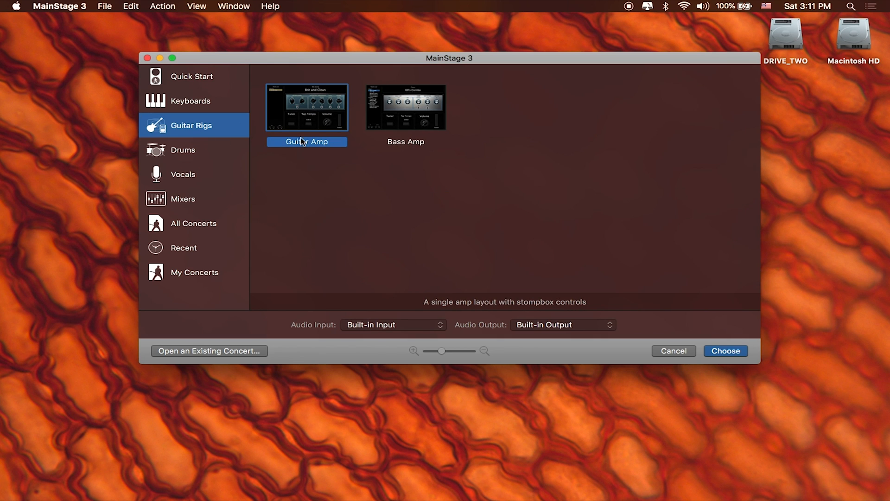
left_click(183, 149)
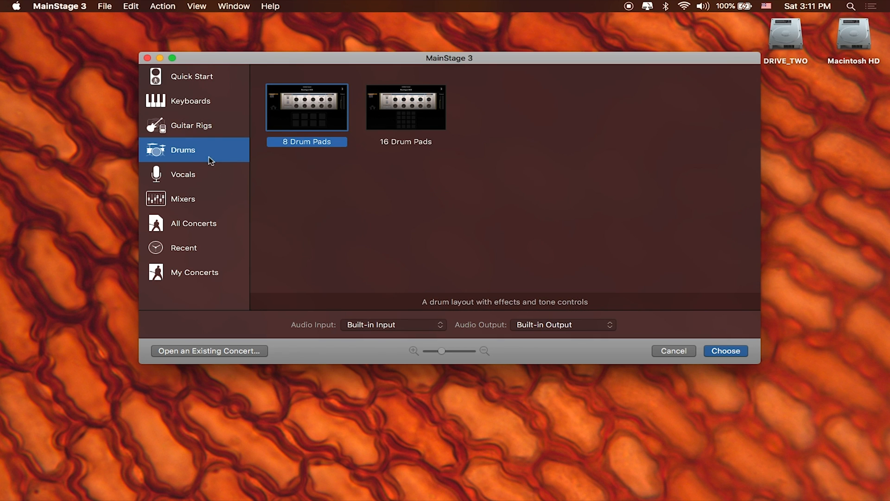
left_click(182, 174)
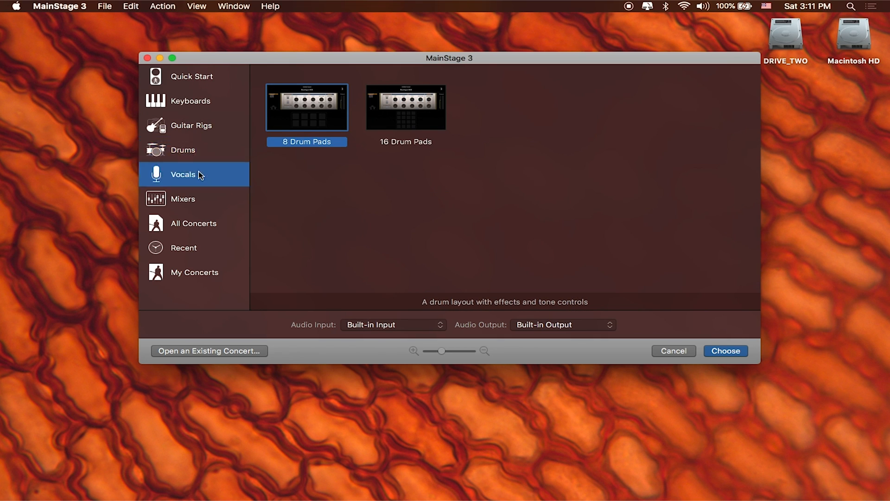
left_click(183, 199)
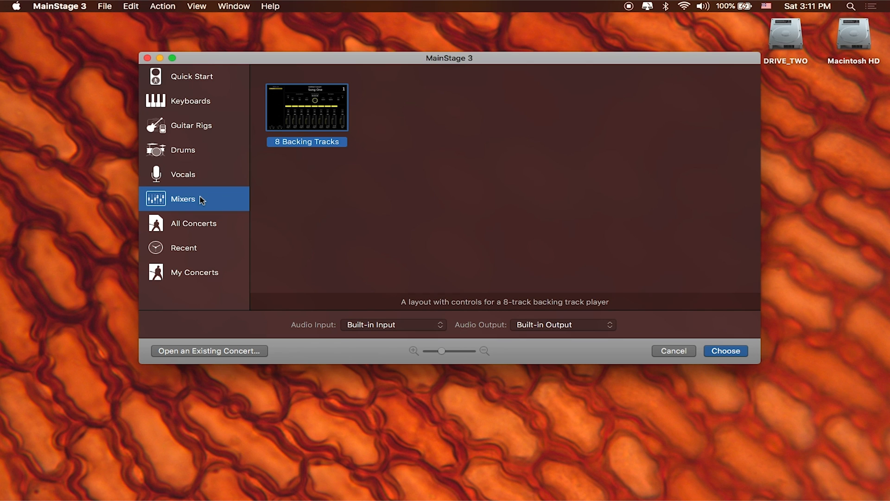
mouse_move(189, 94)
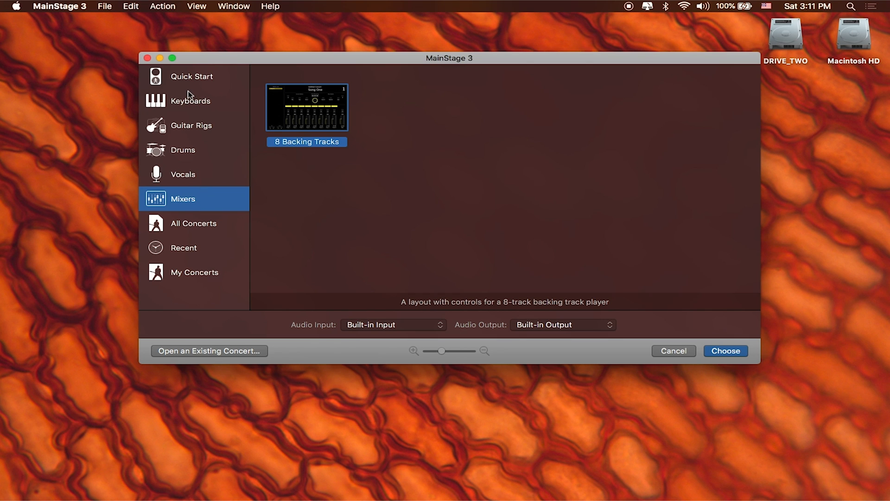
left_click(191, 100)
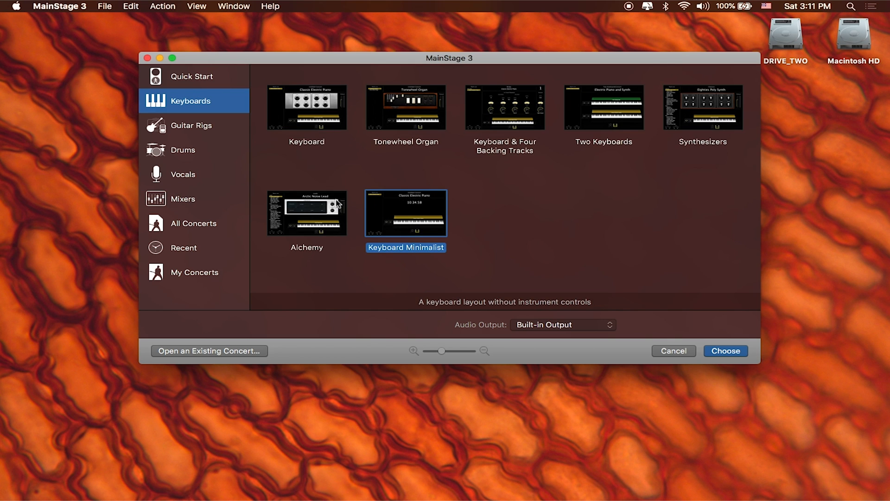
mouse_move(475, 160)
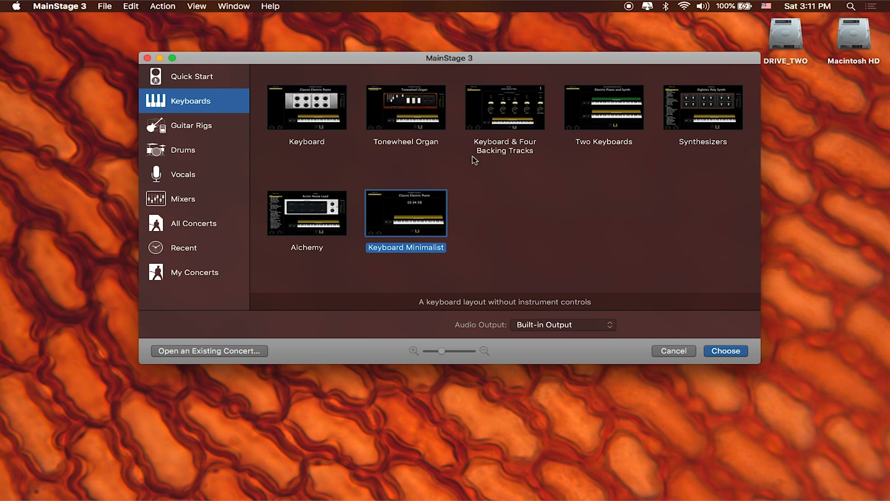
mouse_move(449, 219)
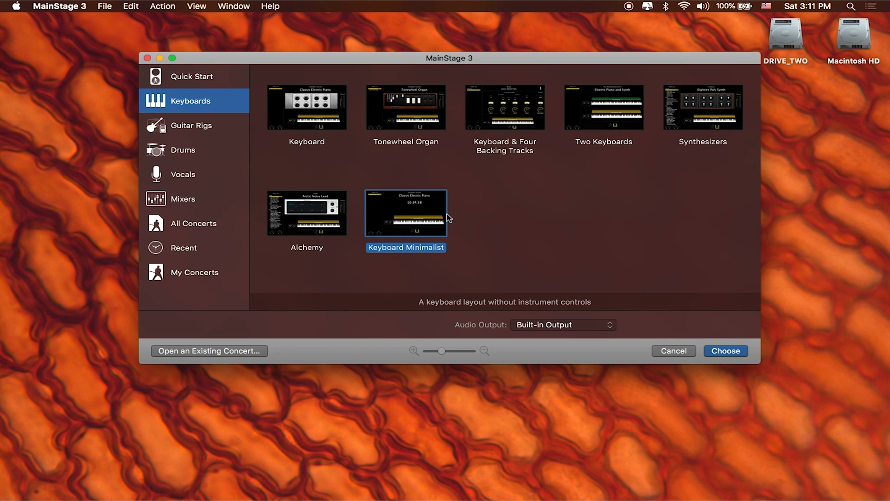
mouse_move(502, 224)
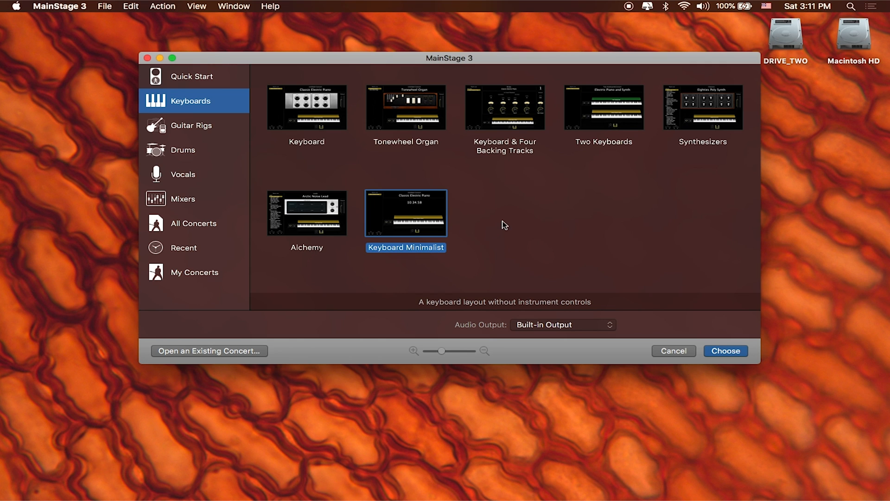
mouse_move(689, 294)
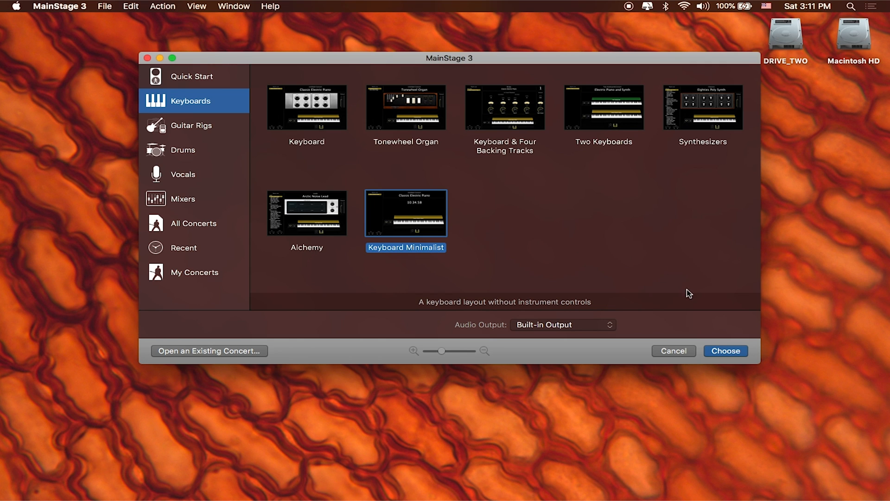
mouse_move(708, 338)
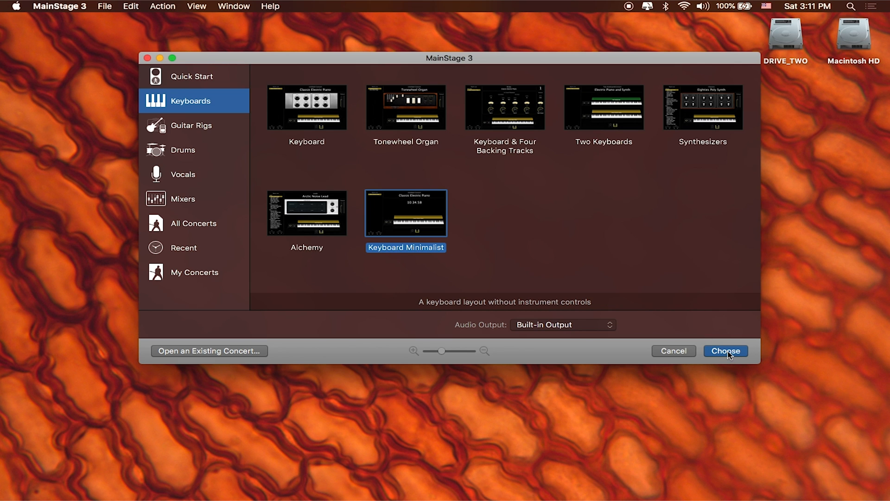
left_click(725, 351)
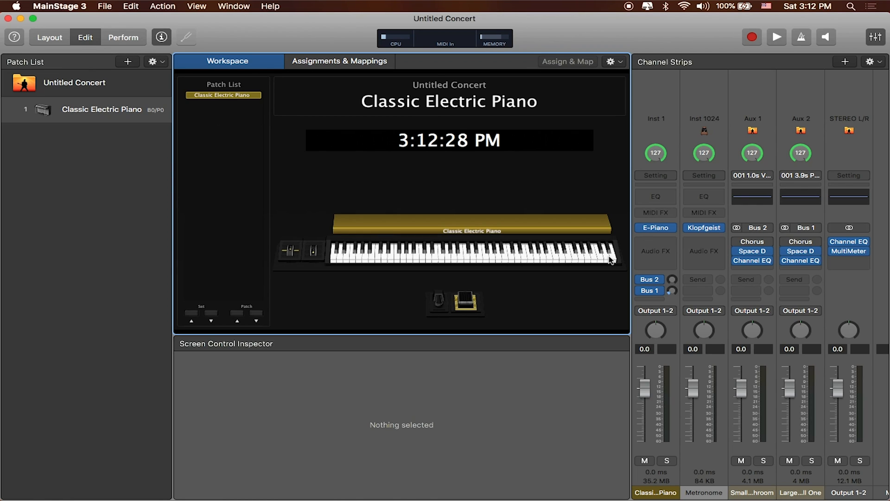
mouse_move(582, 290)
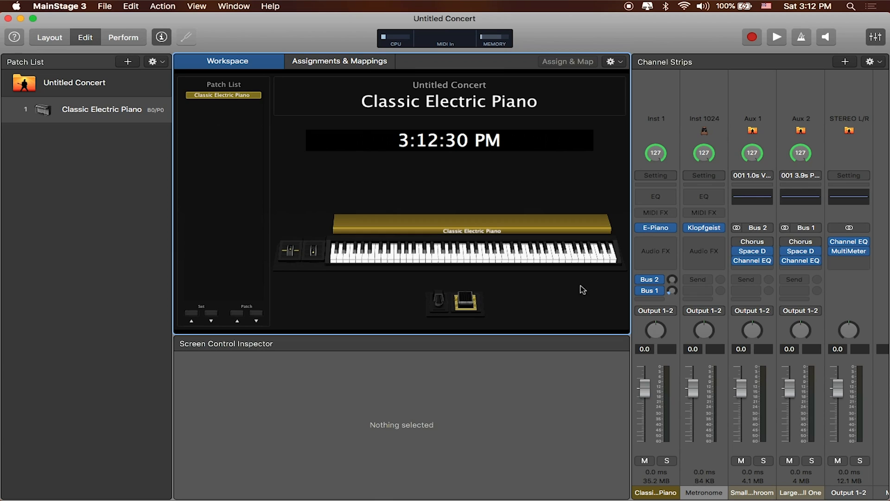
mouse_move(400, 177)
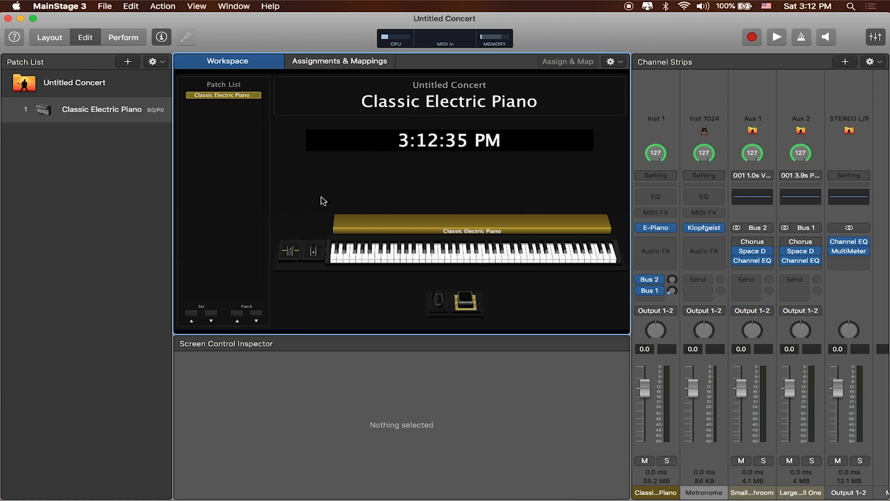
mouse_move(197, 10)
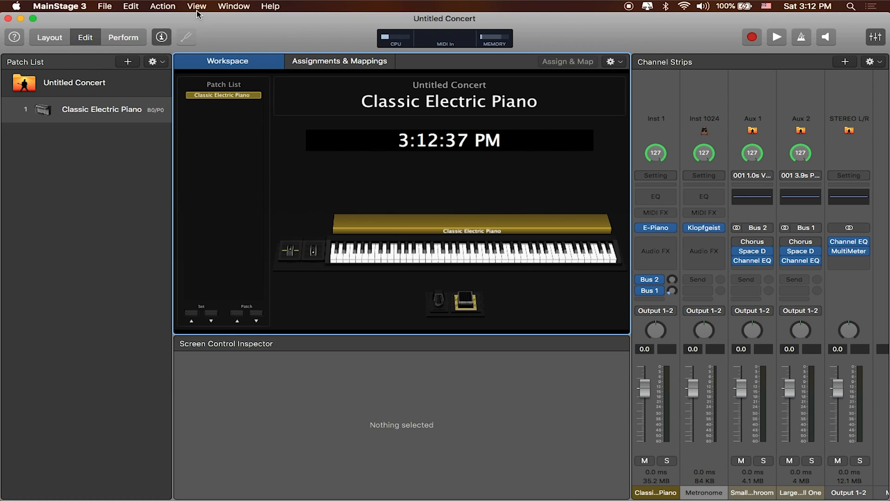
left_click(197, 6)
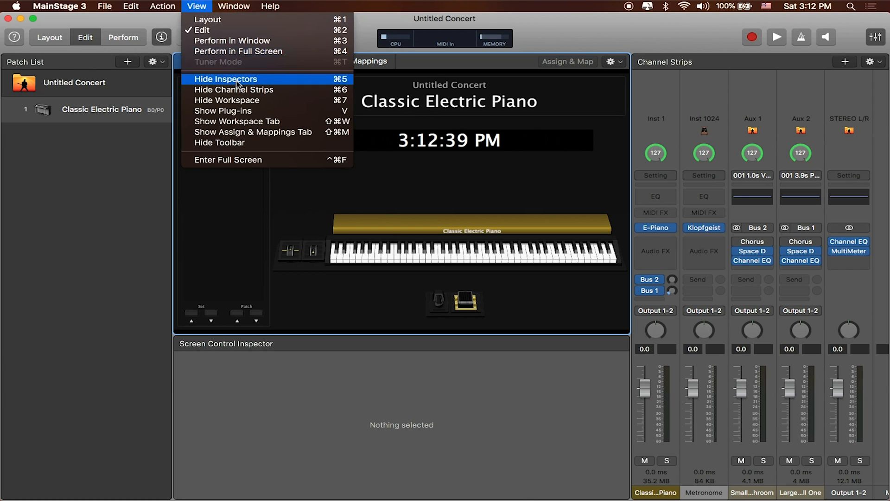
mouse_move(250, 100)
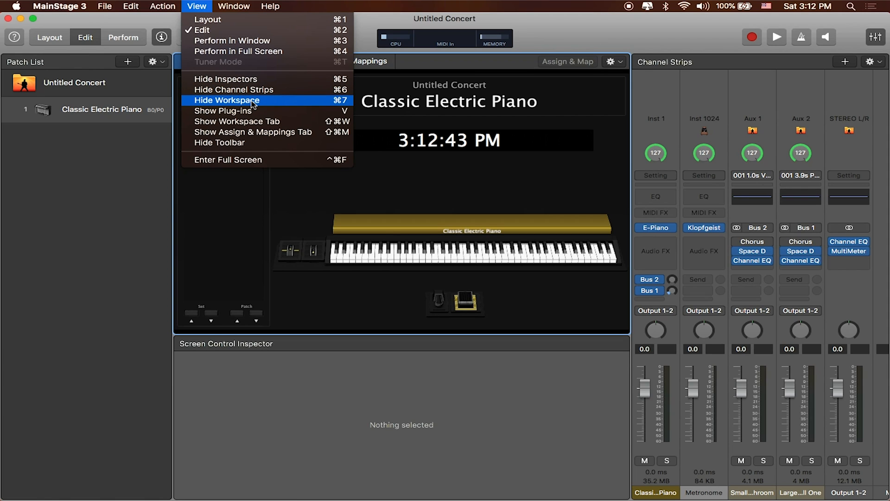
left_click(226, 100)
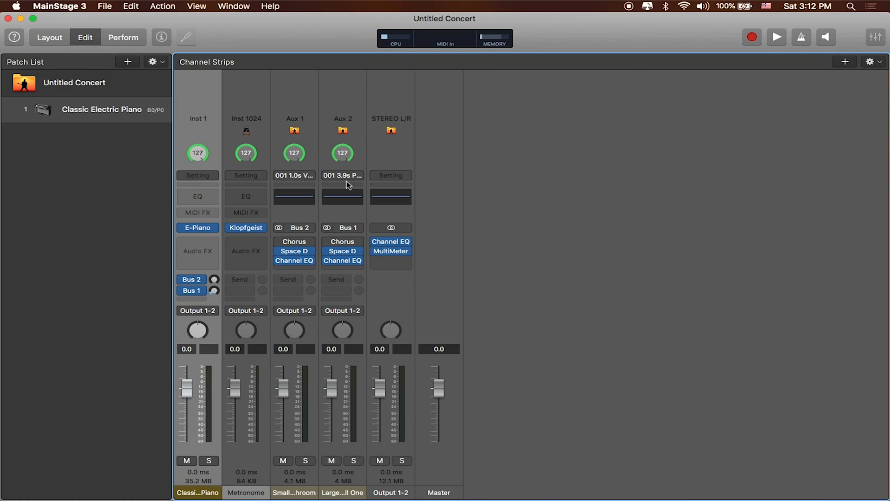
mouse_move(165, 231)
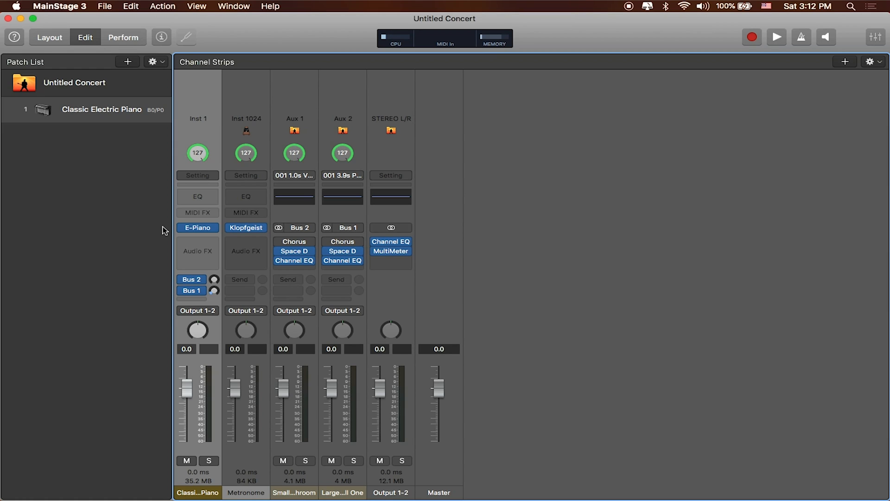
mouse_move(130, 125)
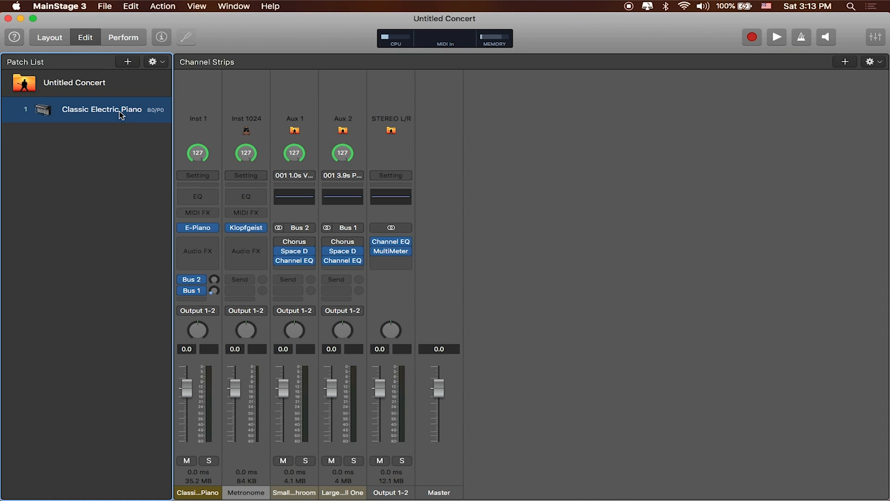
mouse_move(127, 132)
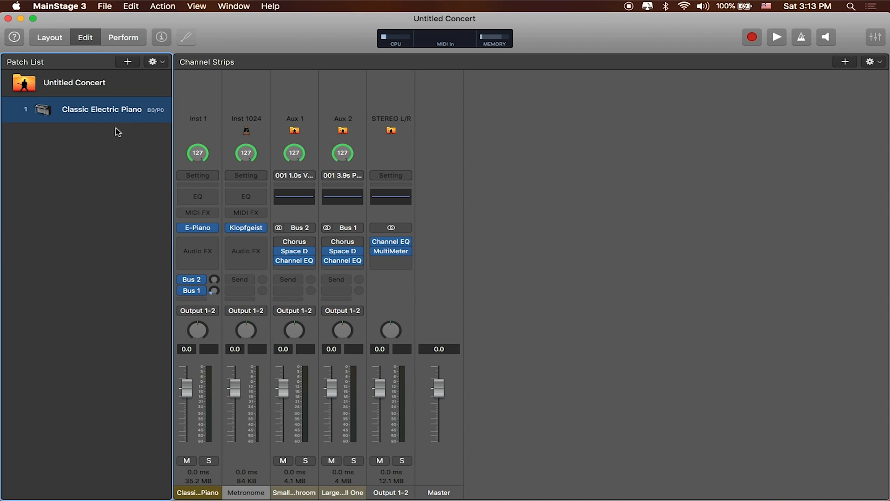
mouse_move(112, 102)
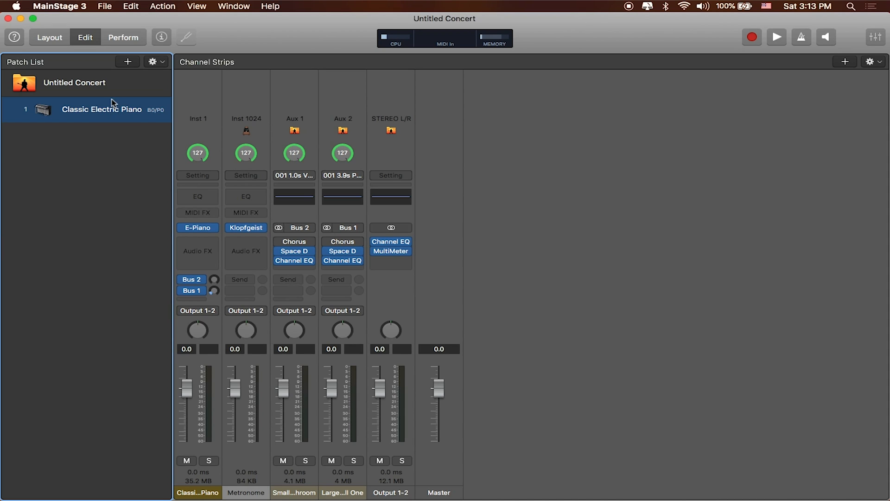
mouse_move(135, 226)
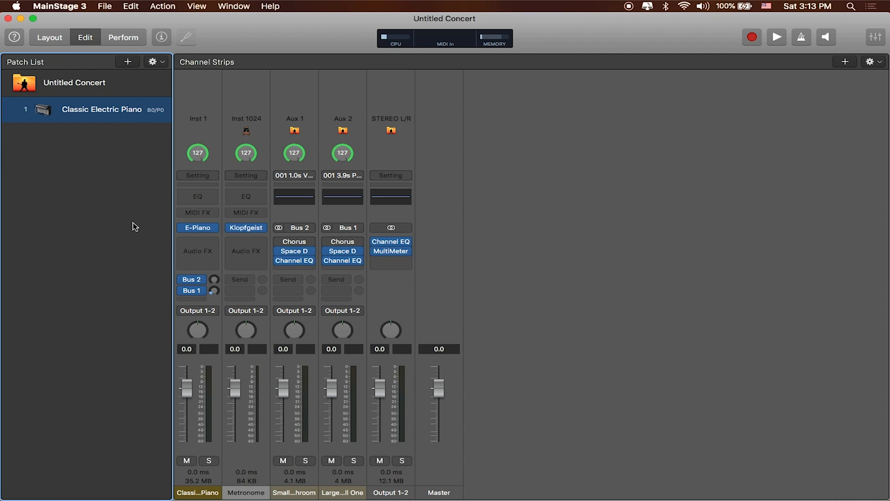
mouse_move(203, 121)
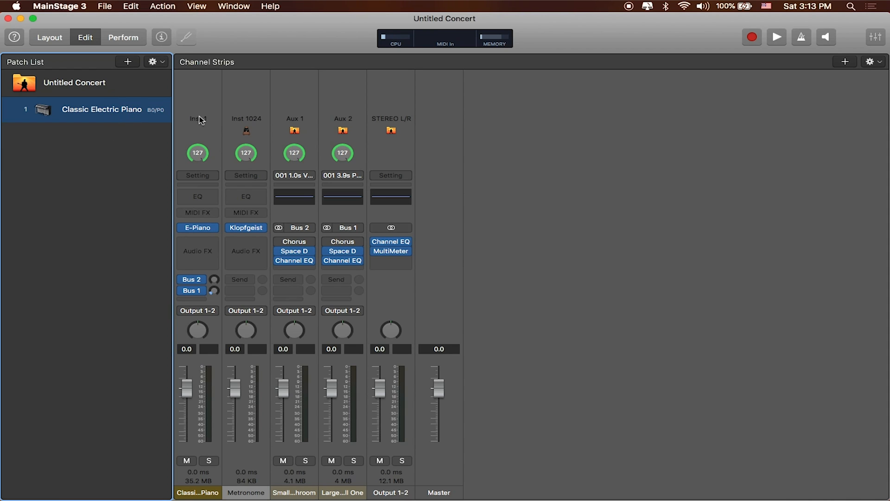
mouse_move(211, 124)
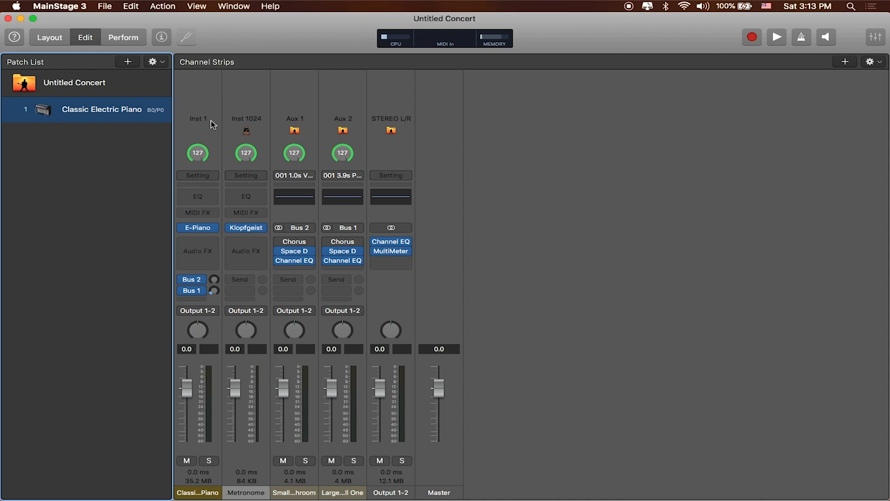
mouse_move(289, 169)
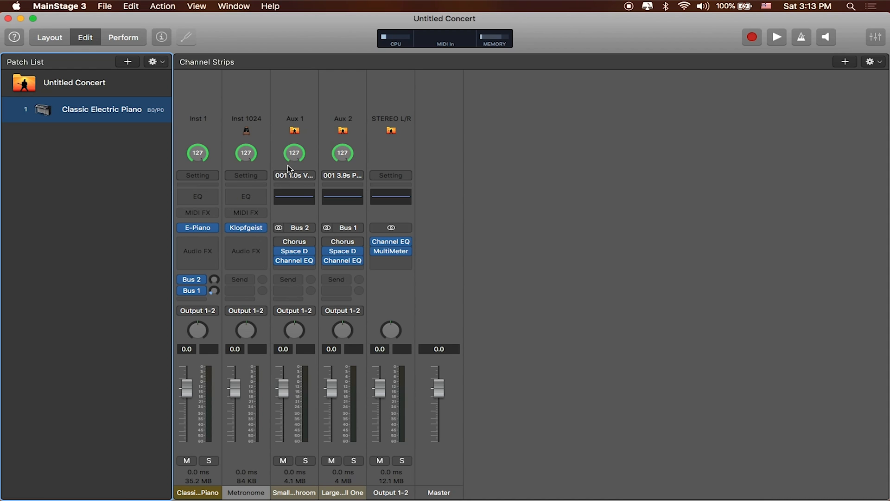
mouse_move(289, 161)
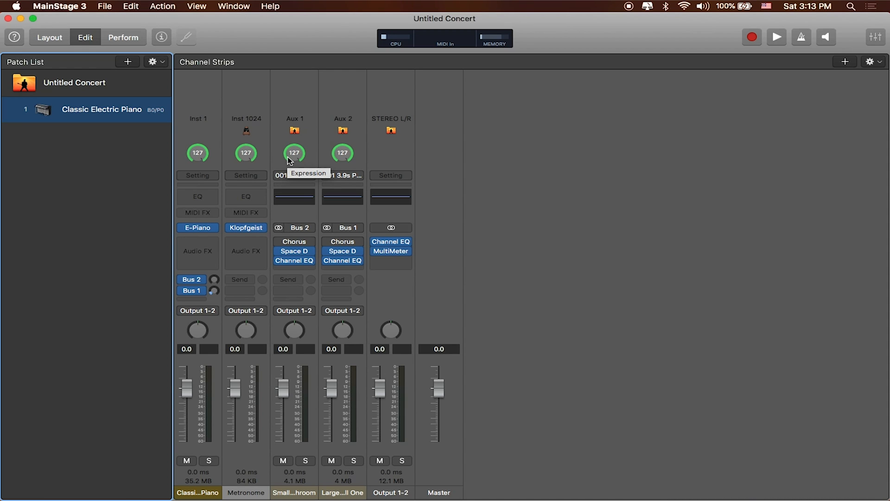
mouse_move(166, 110)
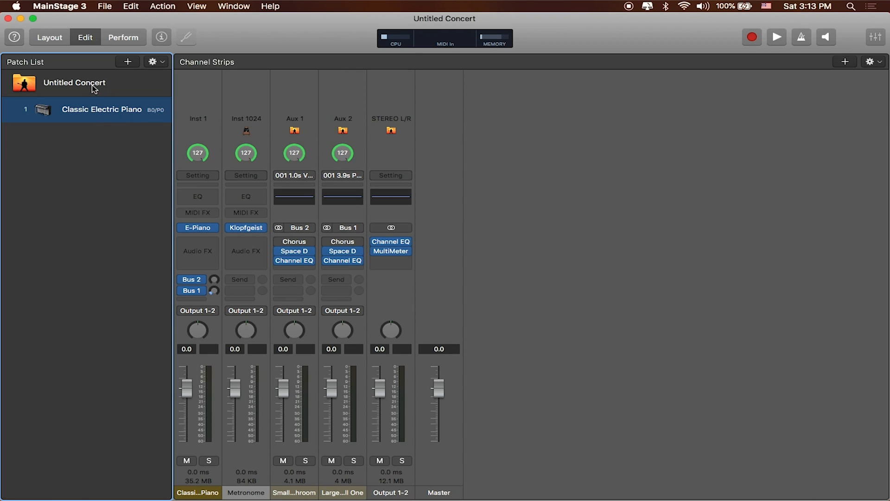
- Delete the four reverb Aux channel strips at the concert level
left_click(75, 83)
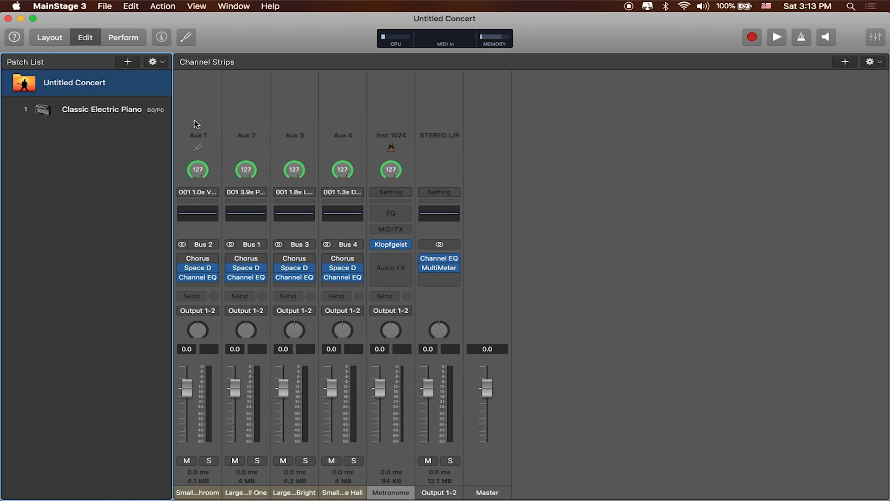
mouse_move(340, 131)
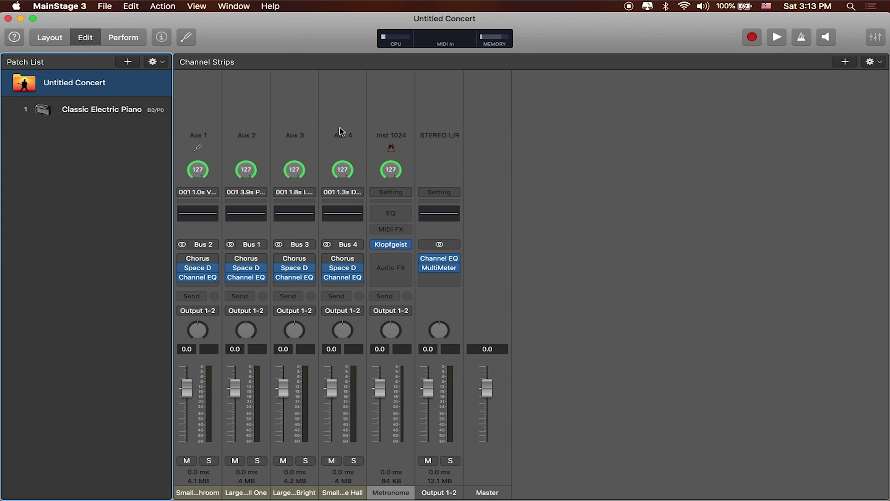
mouse_move(340, 132)
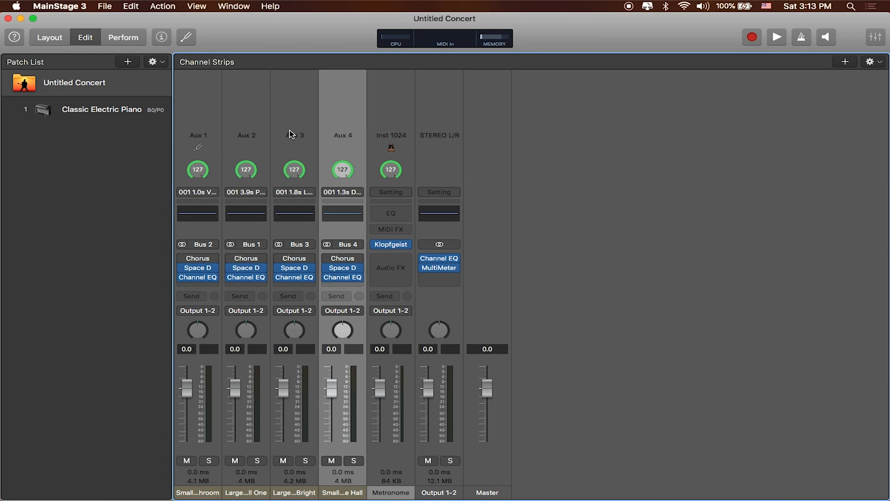
mouse_move(338, 117)
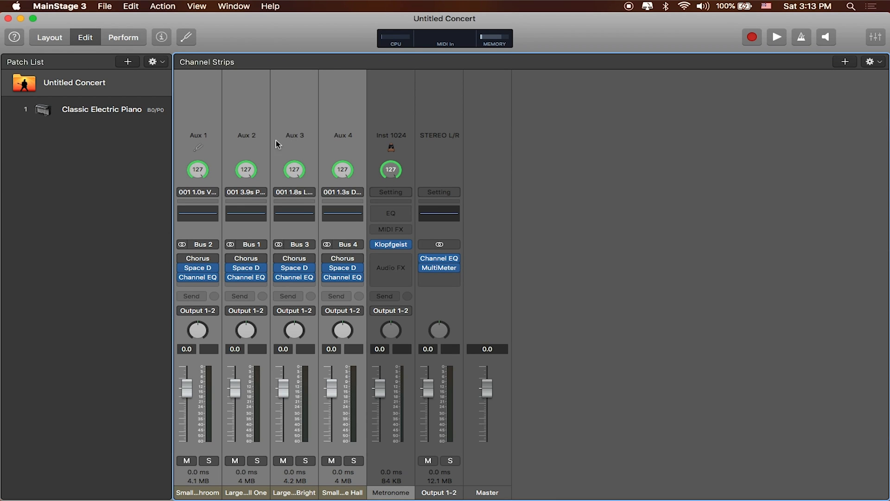
mouse_move(291, 146)
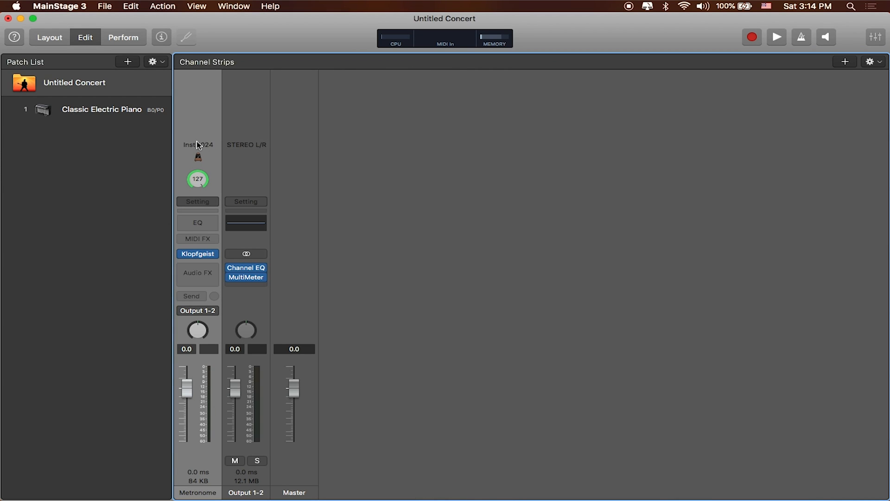
mouse_move(259, 158)
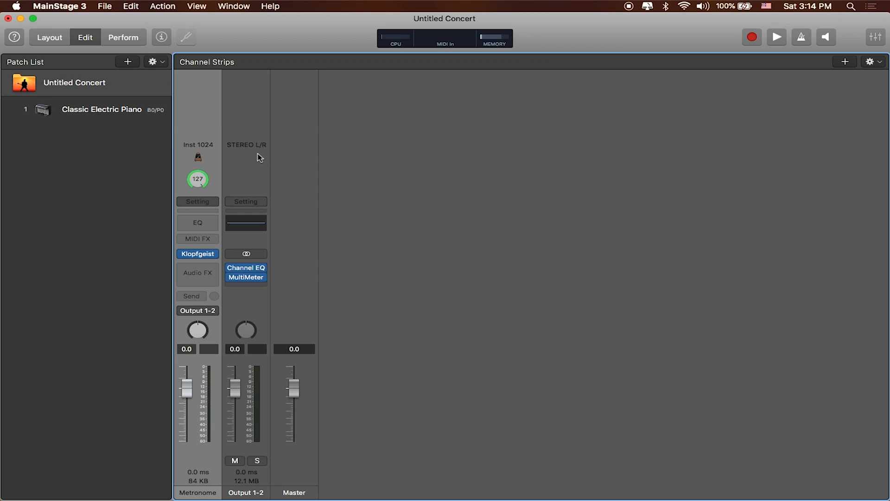
mouse_move(263, 153)
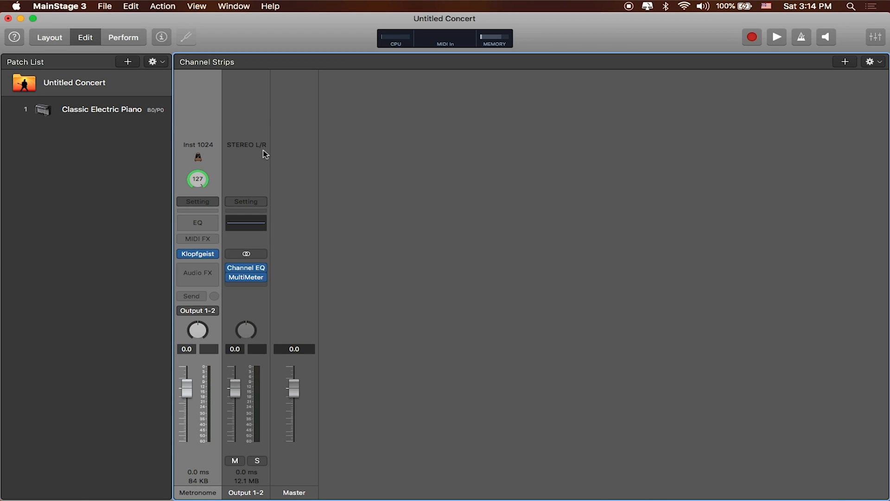
mouse_move(263, 162)
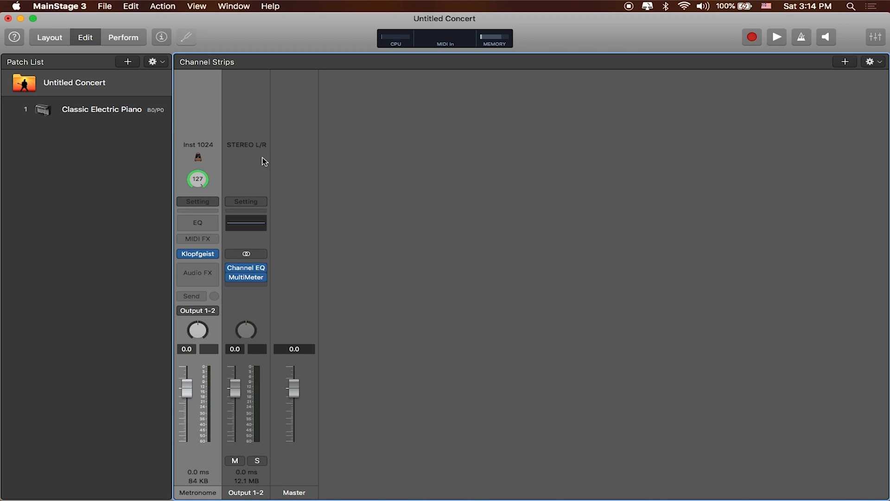
left_click(102, 109)
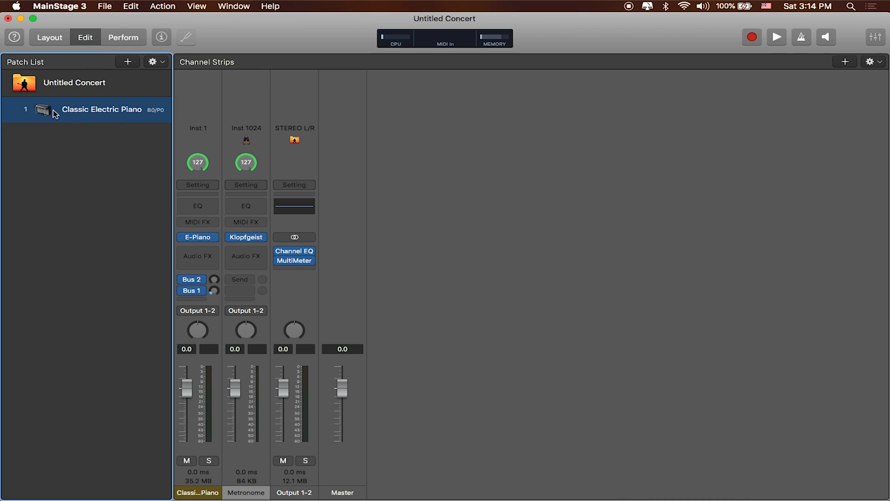
mouse_move(118, 85)
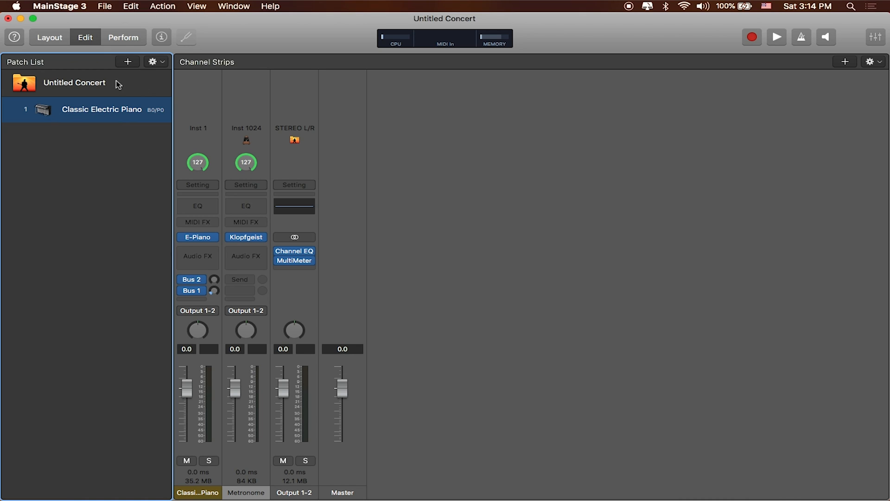
mouse_move(105, 93)
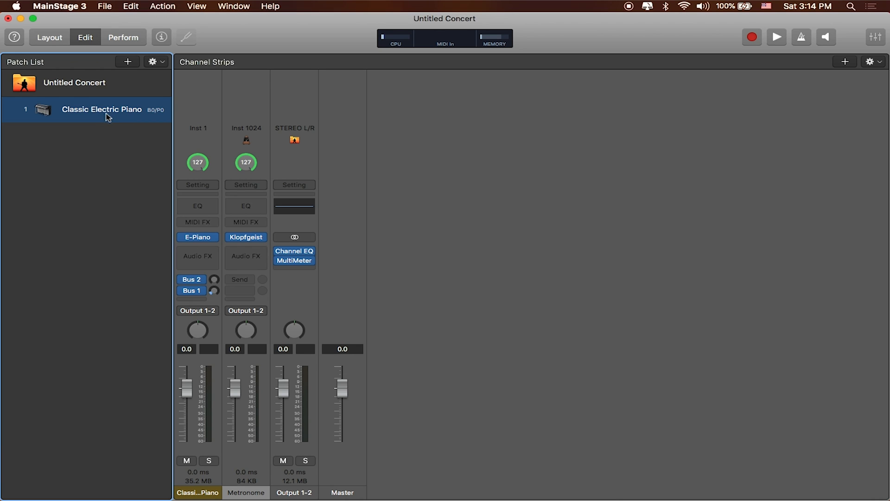
mouse_move(254, 135)
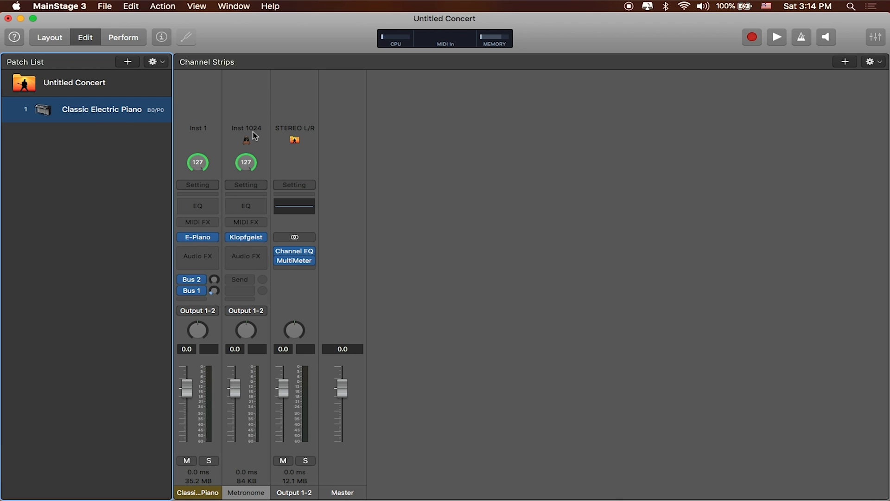
mouse_move(245, 150)
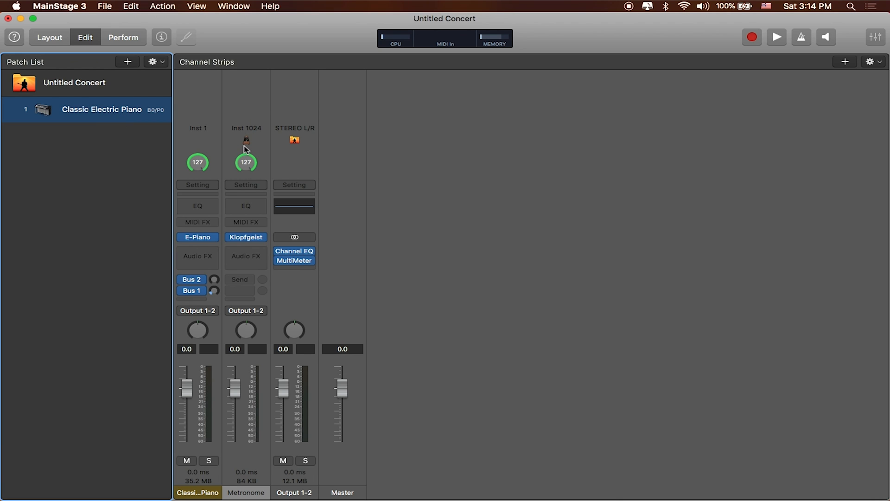
mouse_move(294, 137)
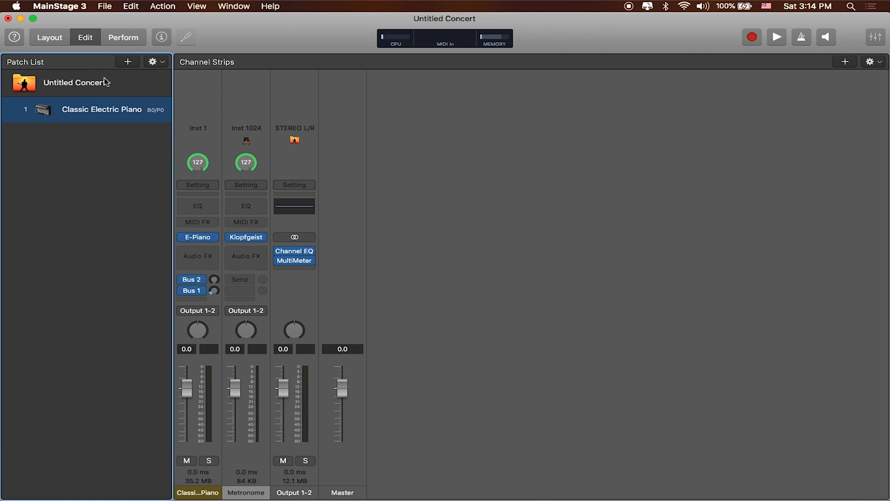
mouse_move(84, 83)
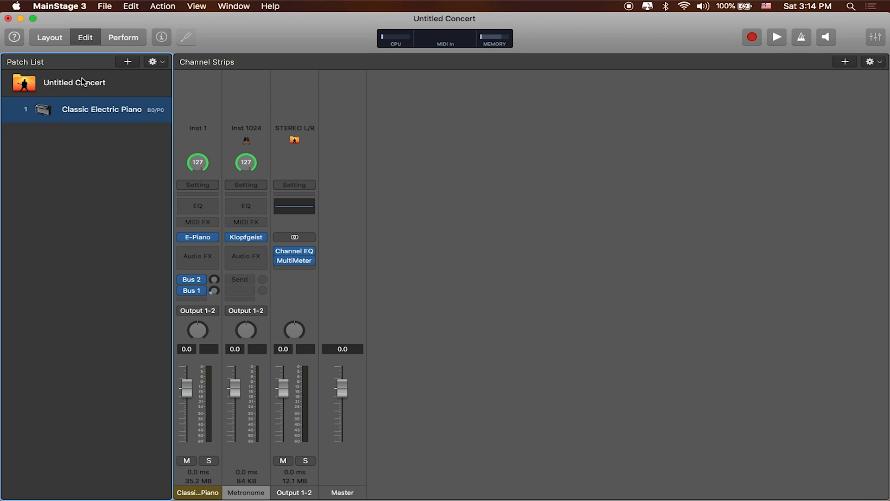
left_click(74, 83)
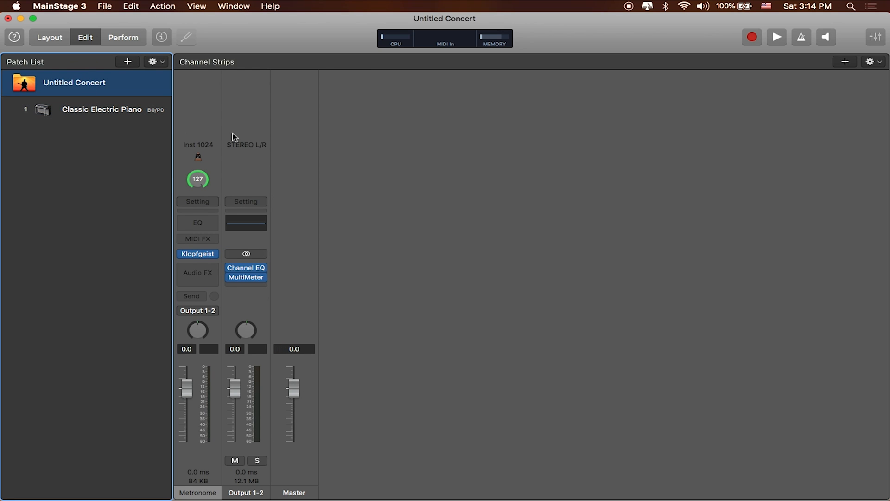
mouse_move(130, 118)
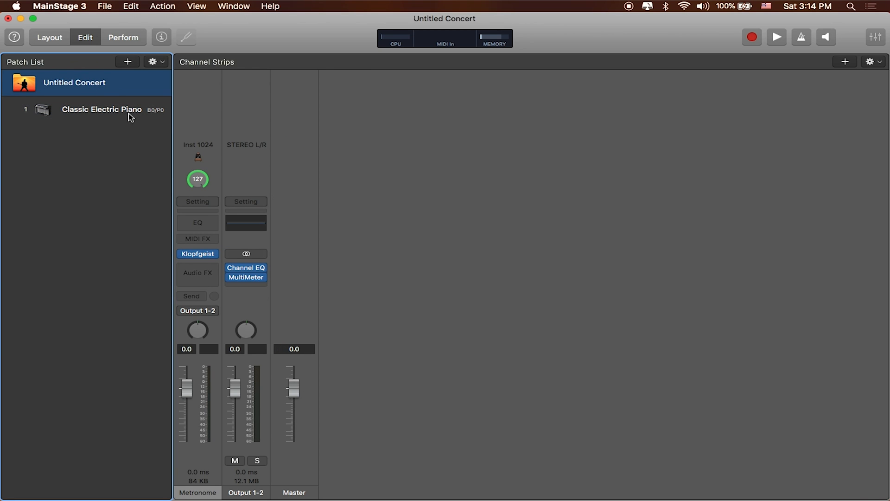
mouse_move(119, 112)
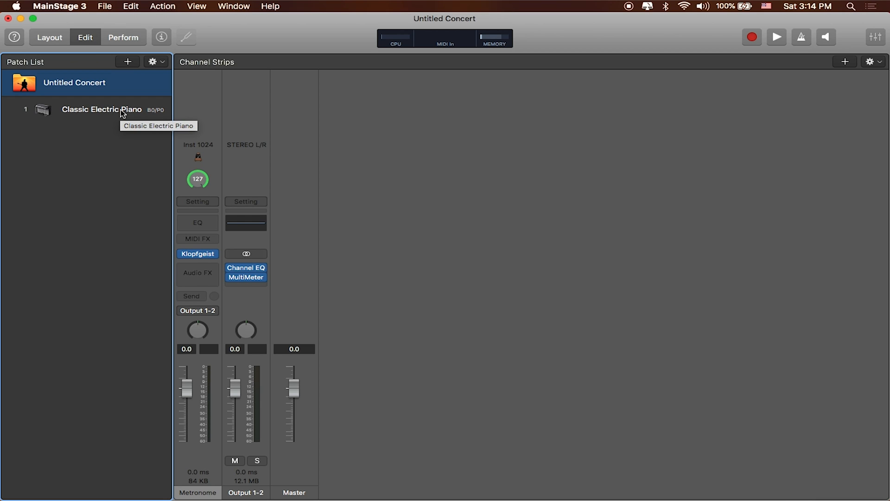
- Delete the Classic Electric Piano channel strip from the patch, confirming with Yes
left_click(101, 109)
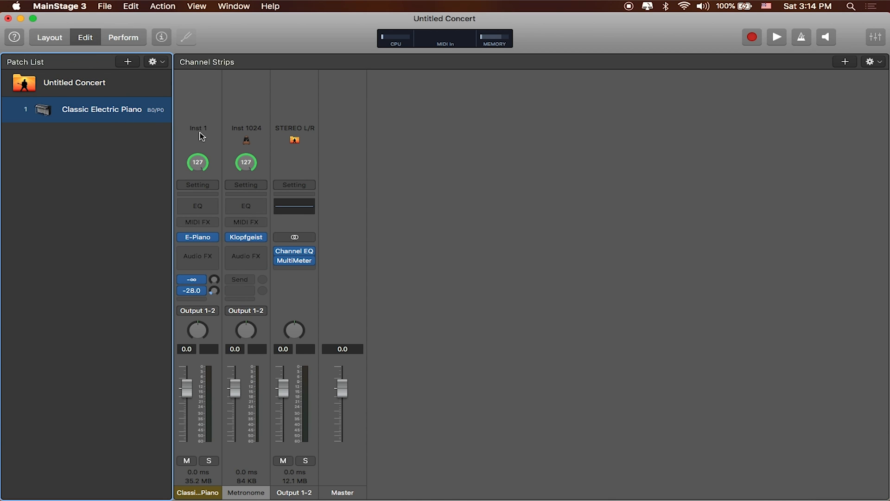
left_click(191, 280)
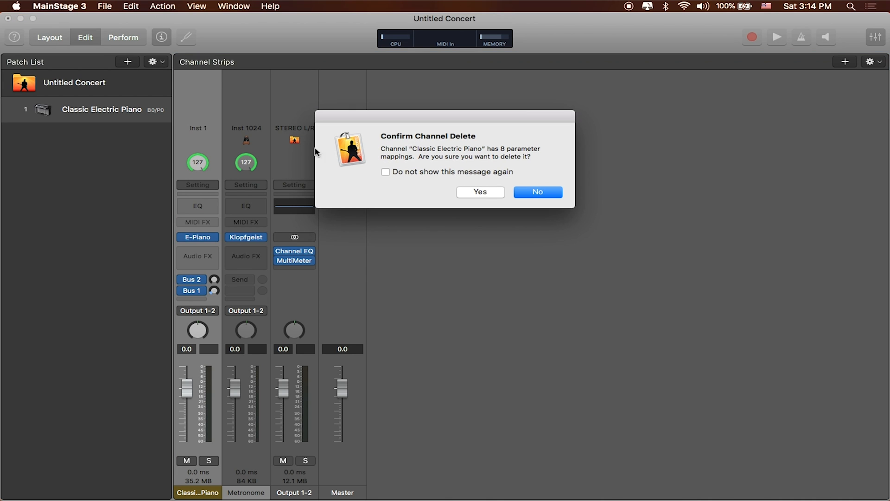
left_click(479, 192)
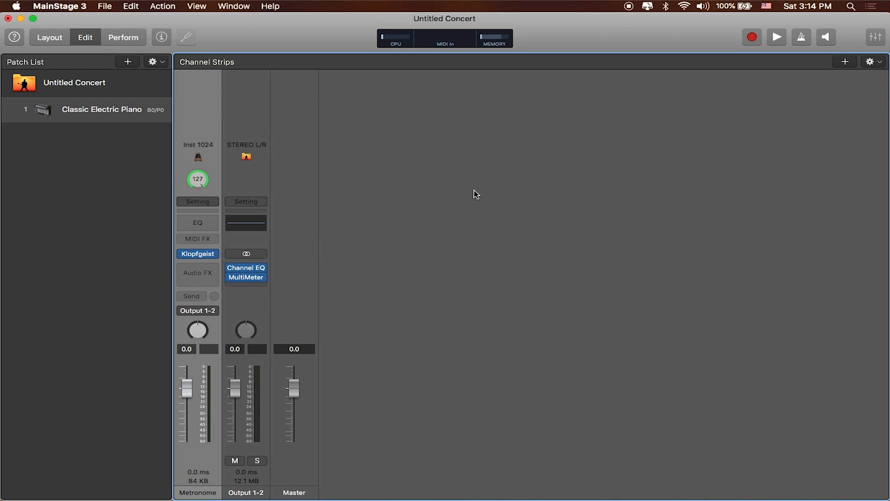
mouse_move(454, 187)
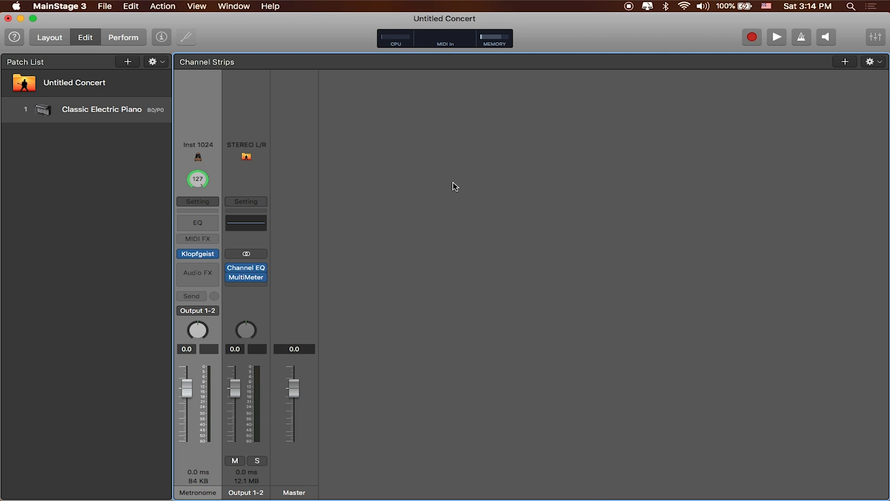
mouse_move(372, 108)
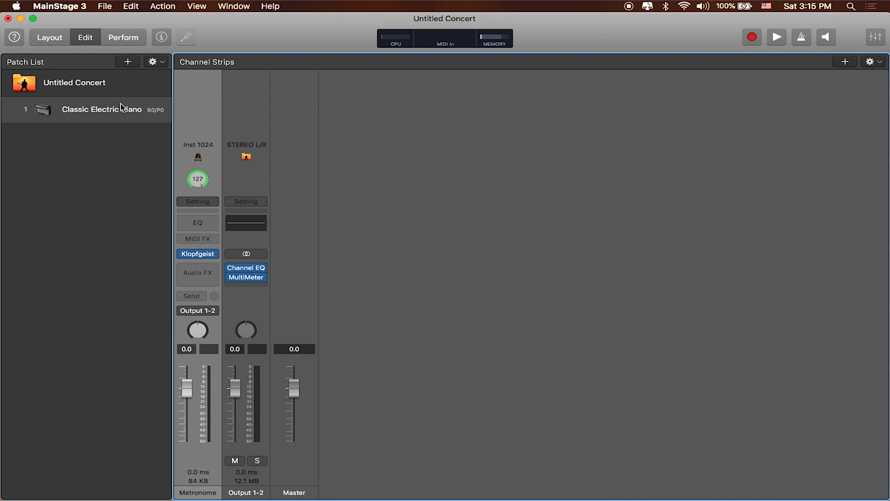
- Save the concert as a new file named 'Tracks' via Save As
left_click(105, 7)
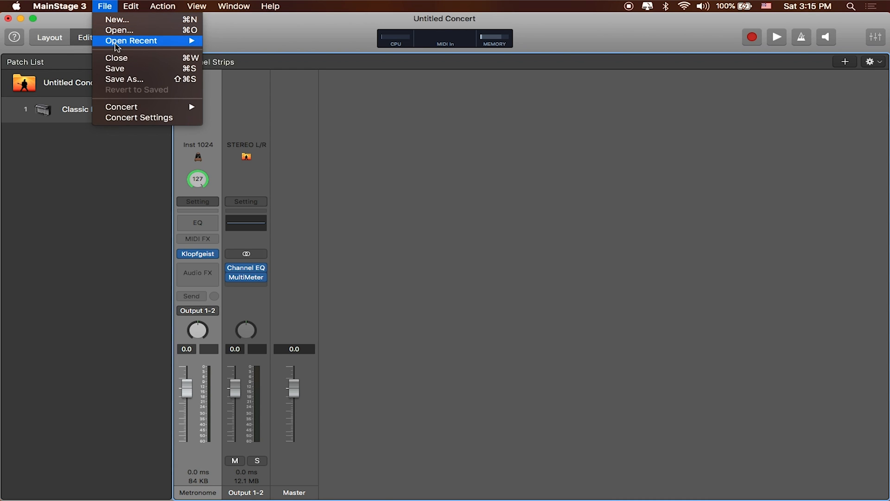
left_click(123, 79)
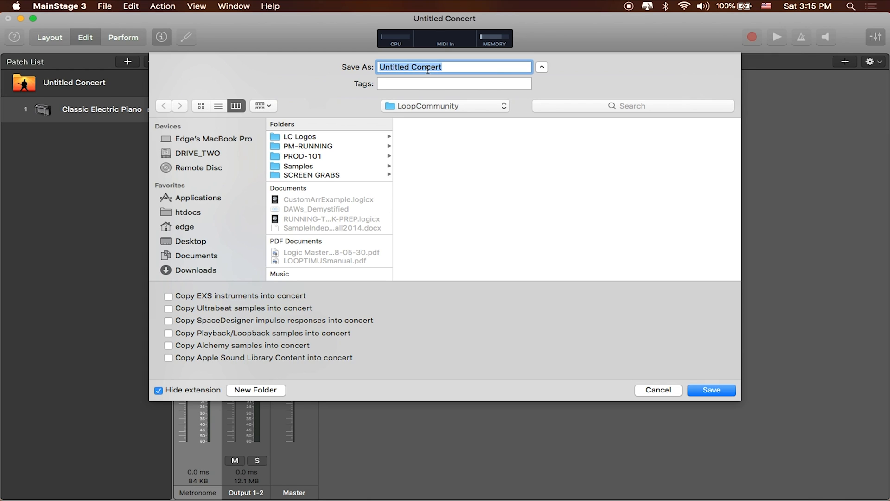
type("Tracks")
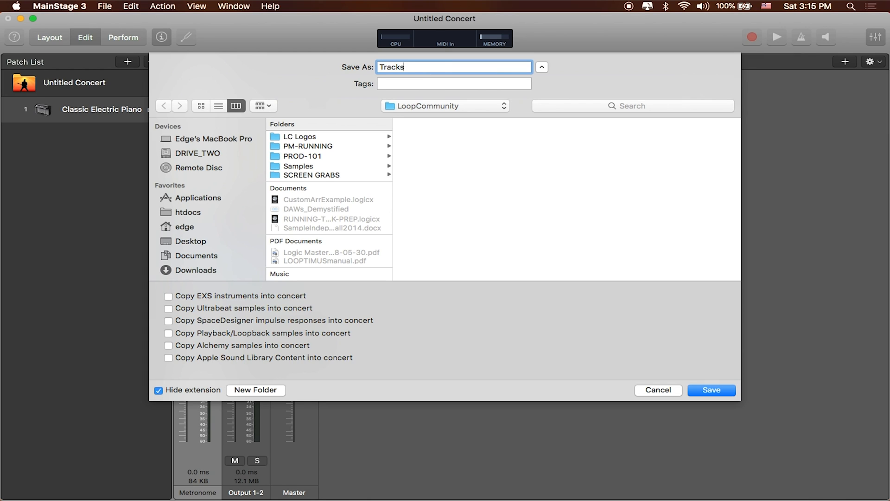
left_click(711, 391)
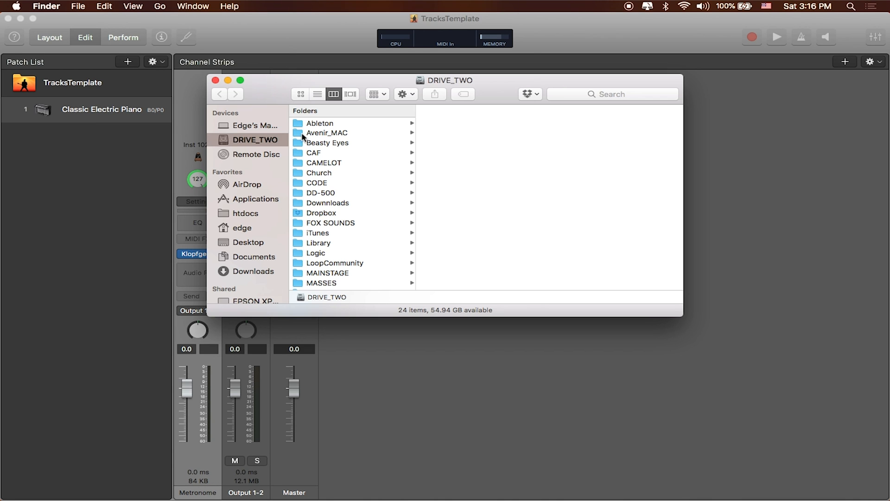
mouse_move(334, 176)
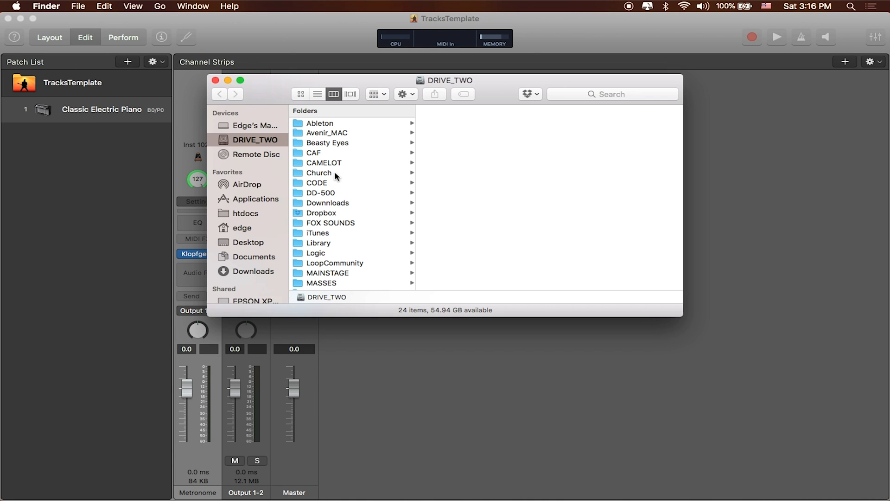
- Navigate Church > BackTrax > JOY_E_114_CUSTOM and select all eight stem WAV files
left_click(319, 172)
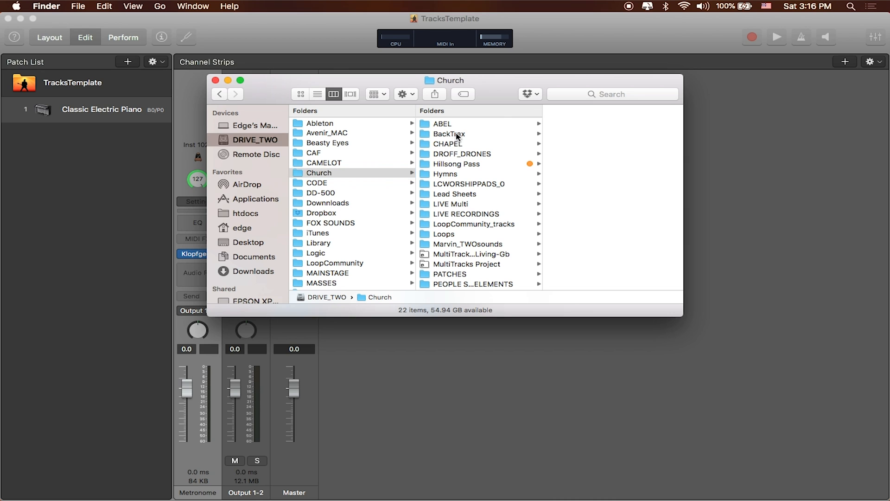
left_click(449, 134)
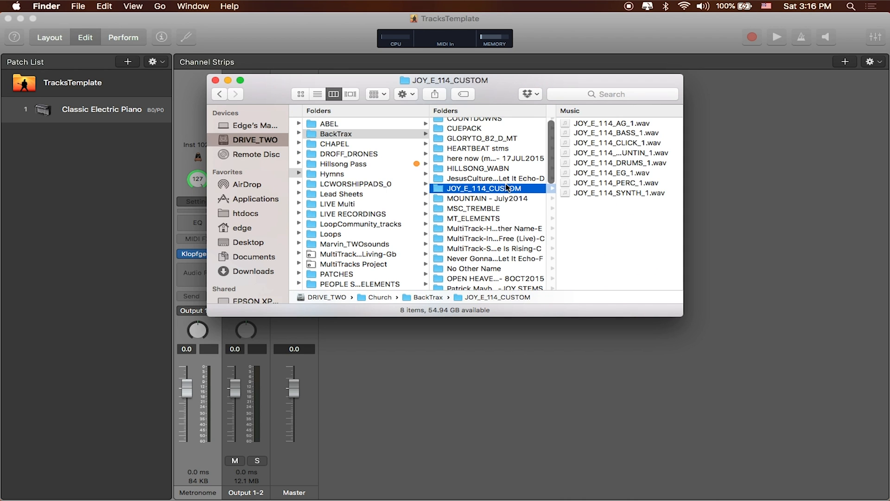
left_click(486, 199)
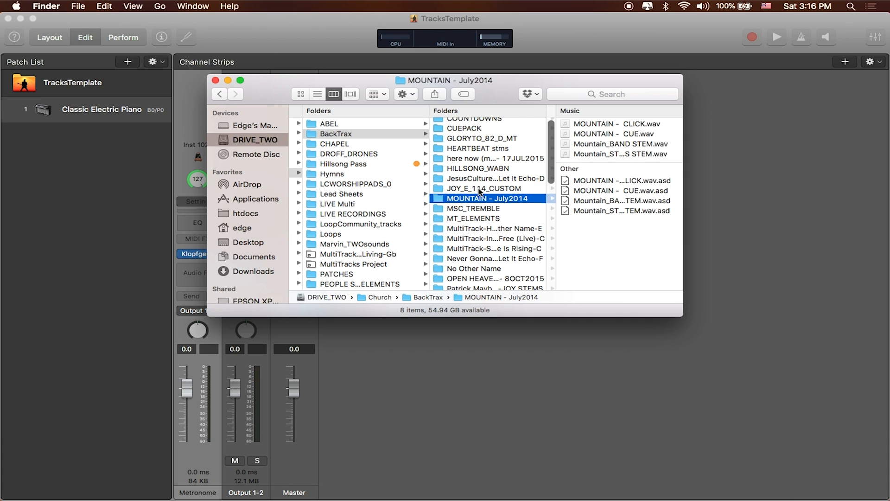
left_click(485, 189)
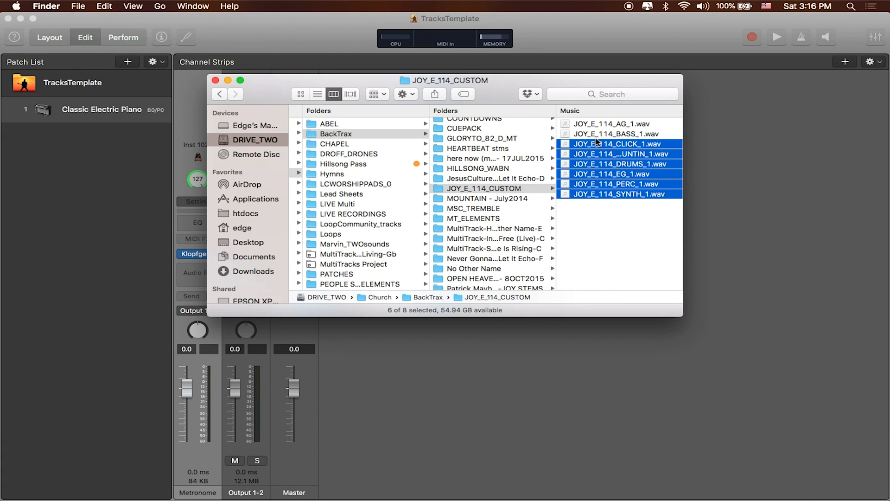
left_click(620, 133)
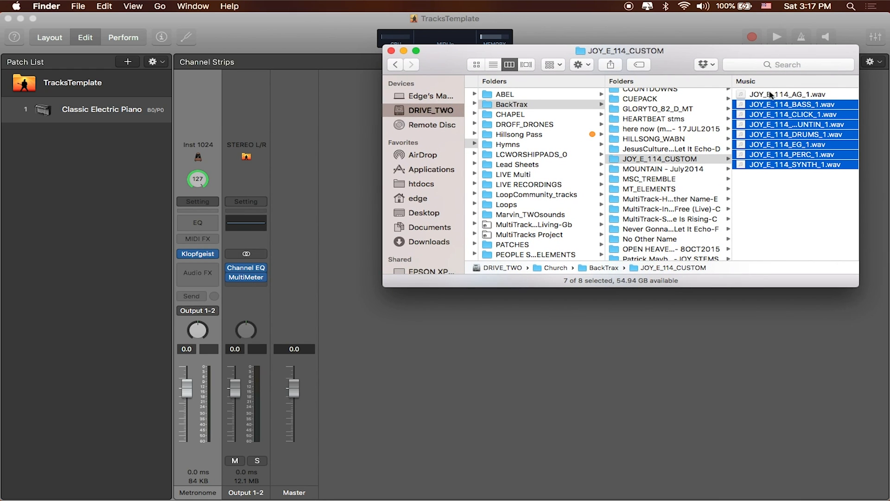
left_click(790, 94)
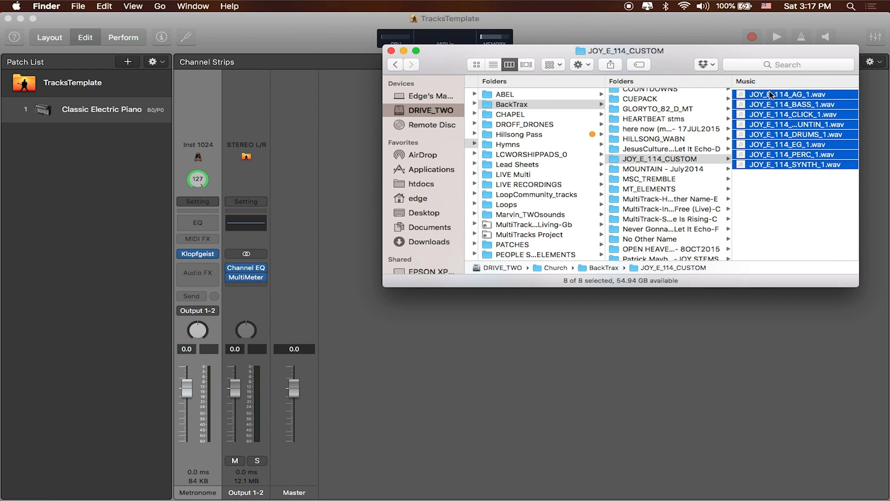
mouse_move(785, 100)
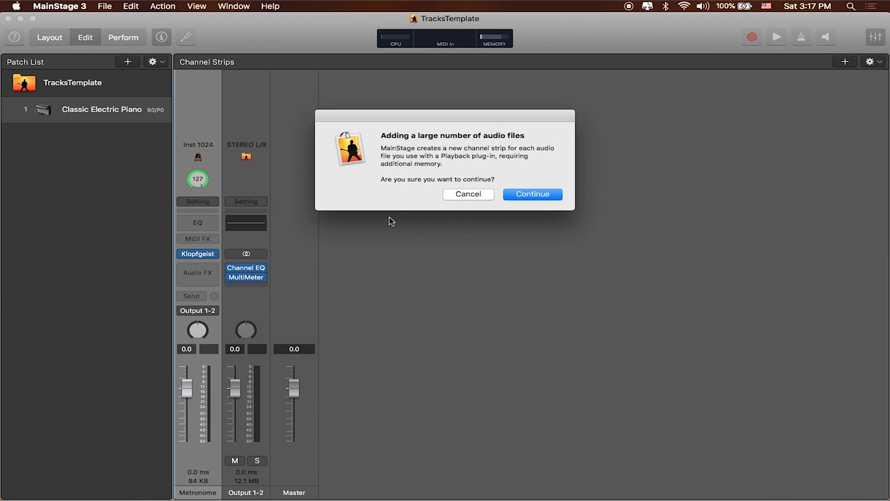
mouse_move(532, 193)
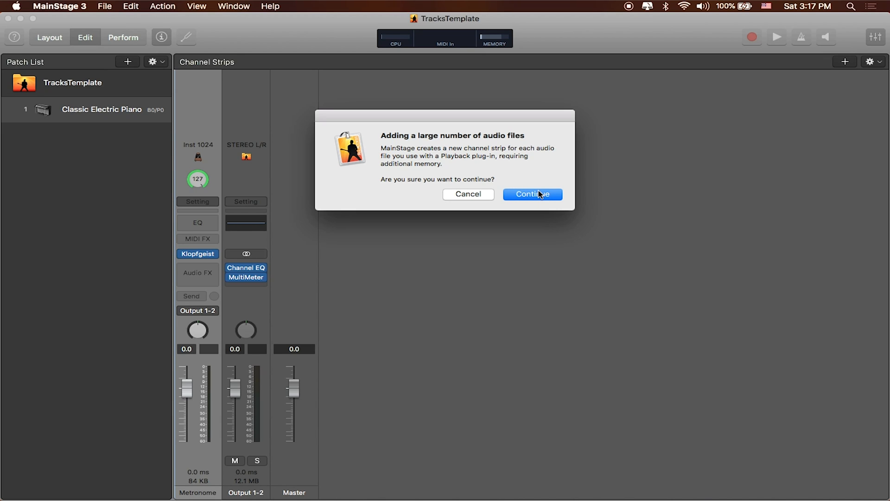
mouse_move(537, 196)
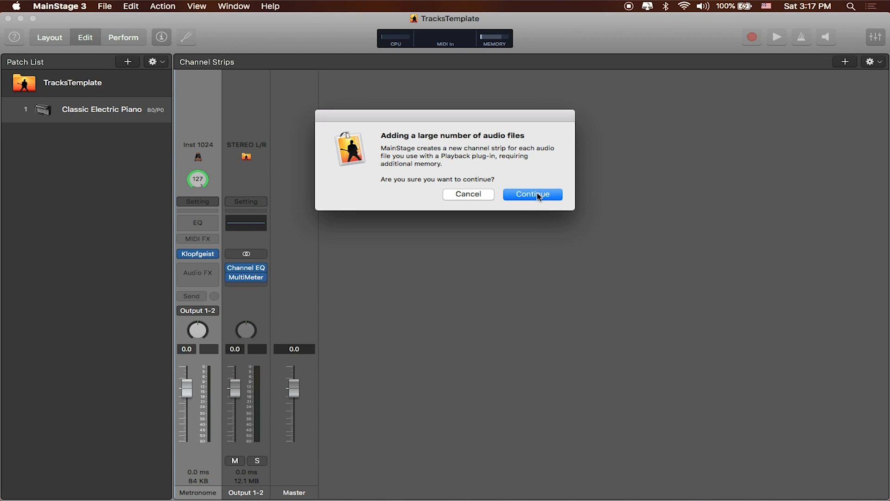
- Confirm the large-audio-files alert to add all eight stems as Playback channel strips
left_click(533, 194)
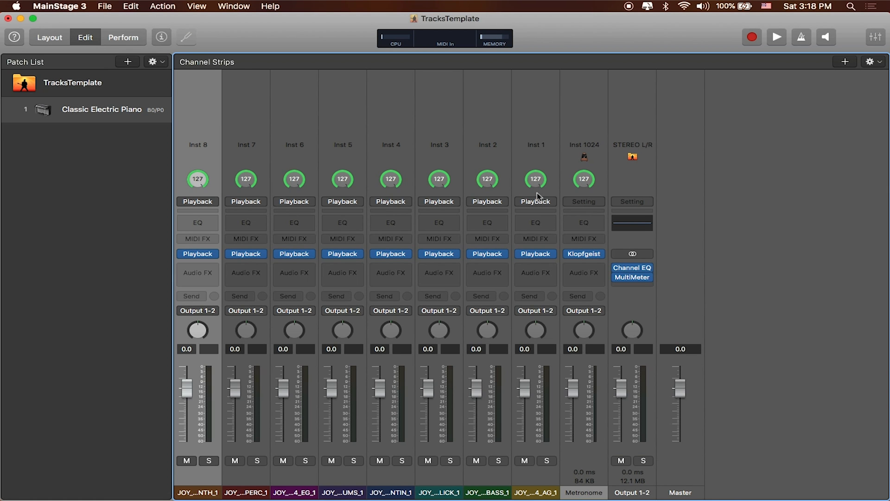
mouse_move(355, 214)
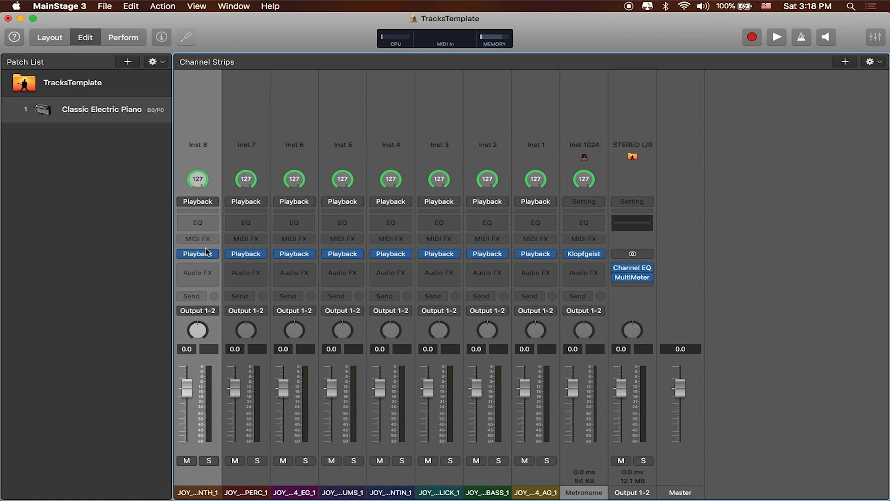
mouse_move(197, 254)
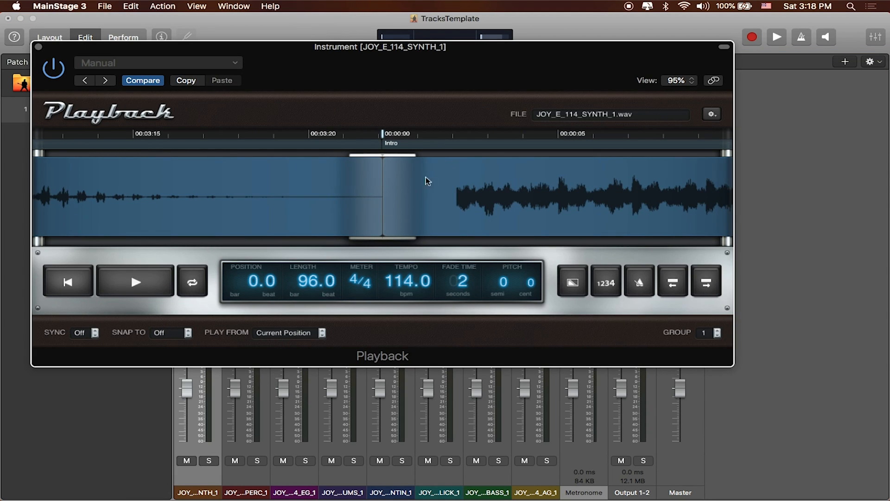
mouse_move(485, 191)
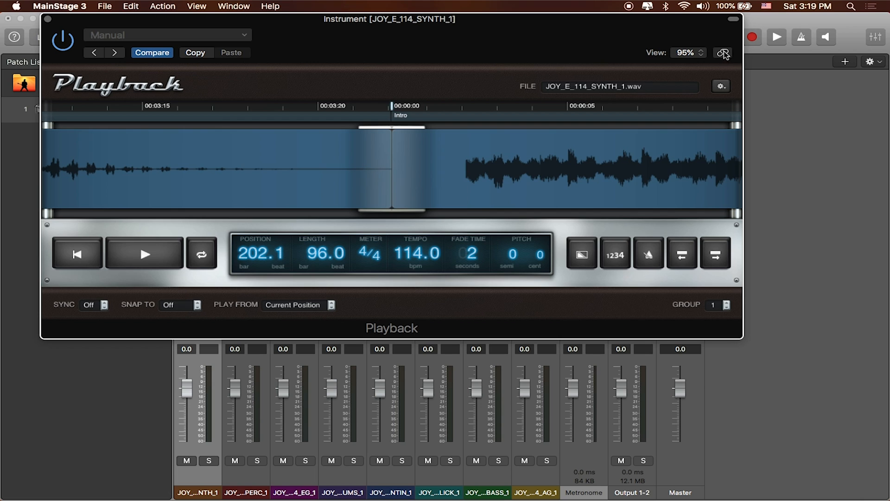
- Link the Playback player to the selected strip and view the EG then DRUMS stems
left_click(722, 52)
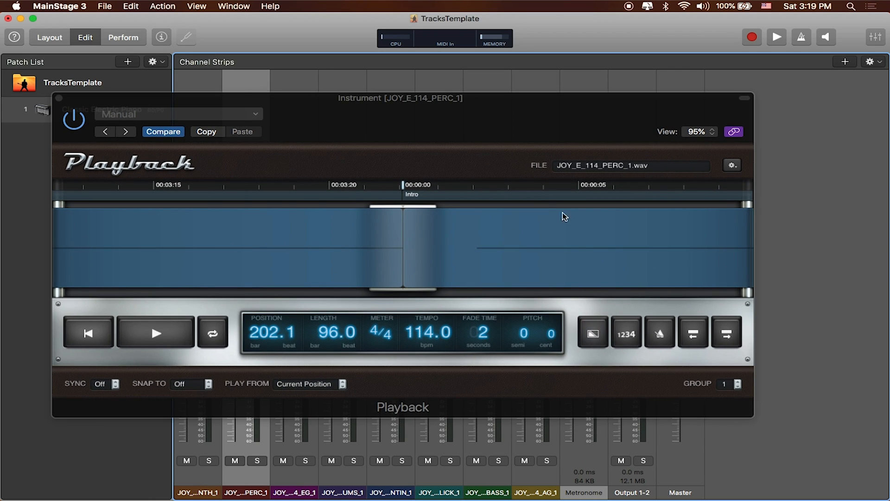
mouse_move(570, 218)
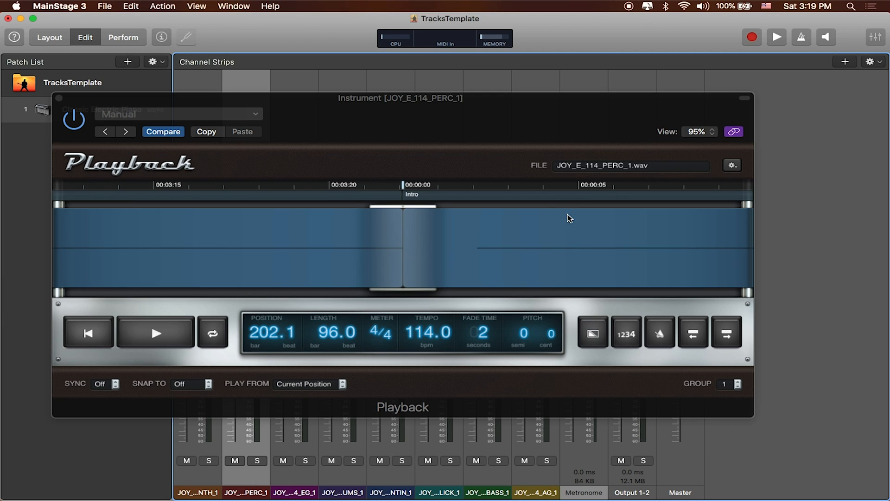
mouse_move(746, 421)
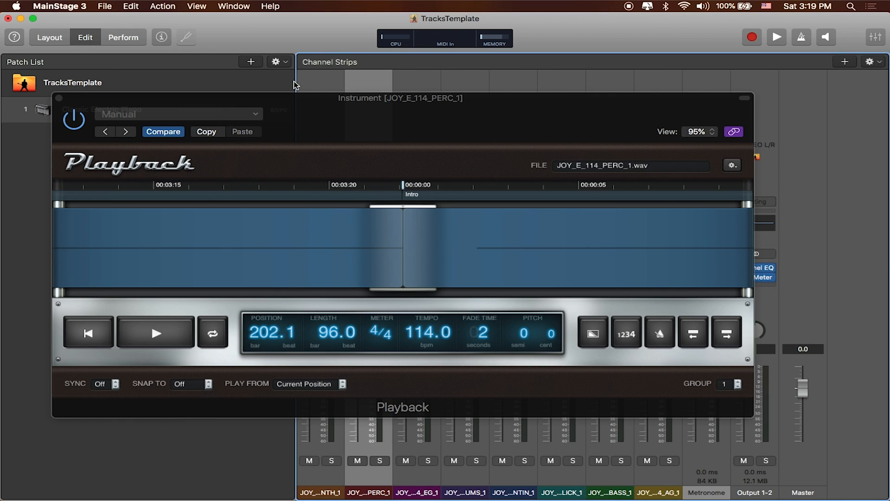
left_click(416, 493)
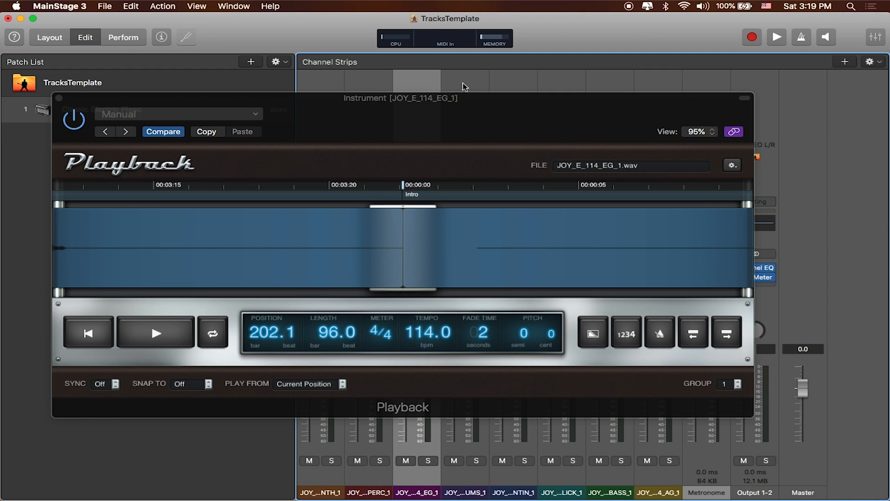
left_click(465, 82)
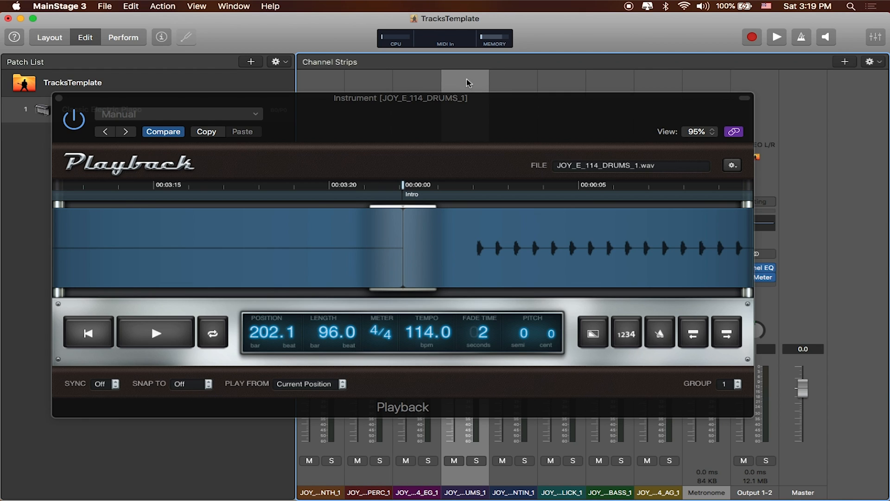
mouse_move(635, 332)
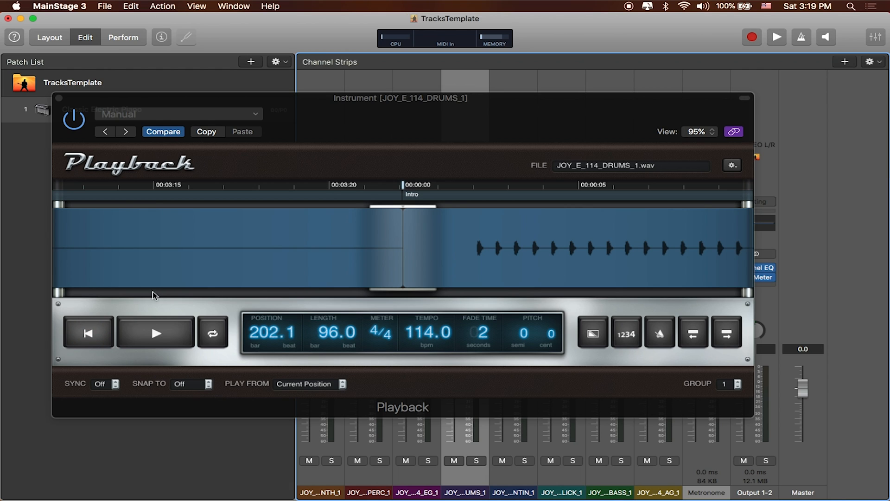
- Audition the stems from the beginning, playing and stopping twice, ending near bar 14
left_click(156, 333)
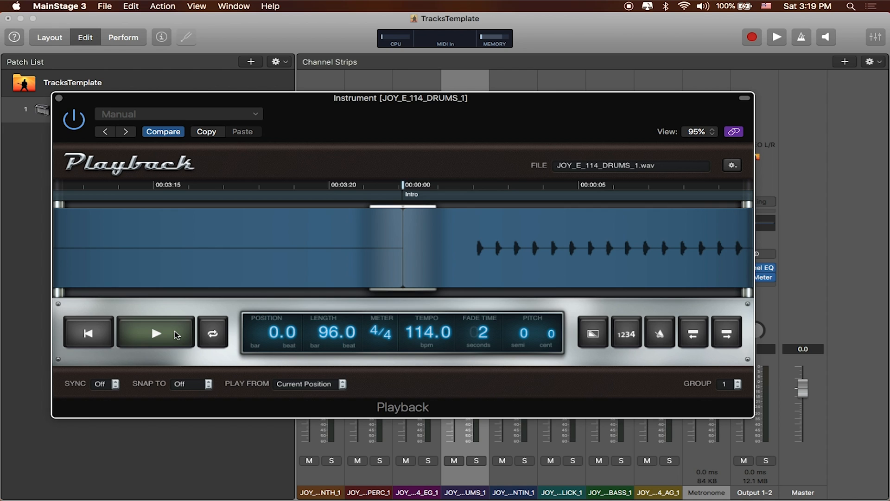
left_click(156, 333)
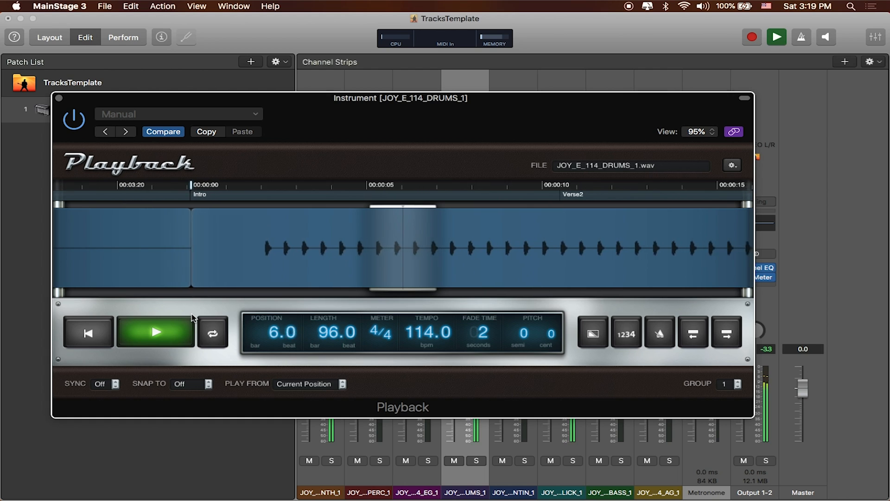
left_click(155, 332)
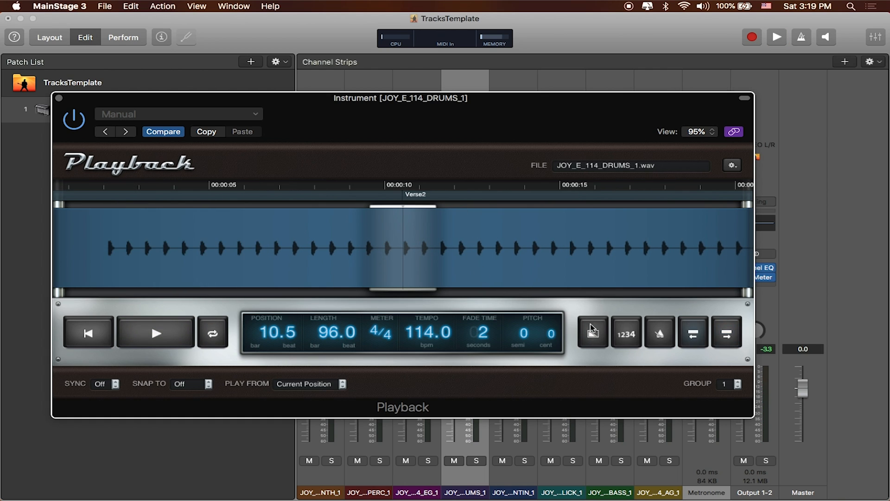
left_click(155, 332)
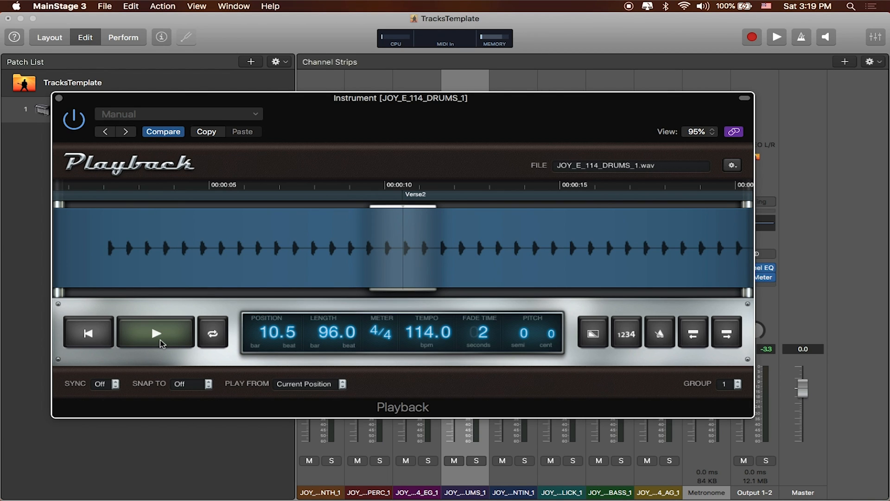
left_click(156, 333)
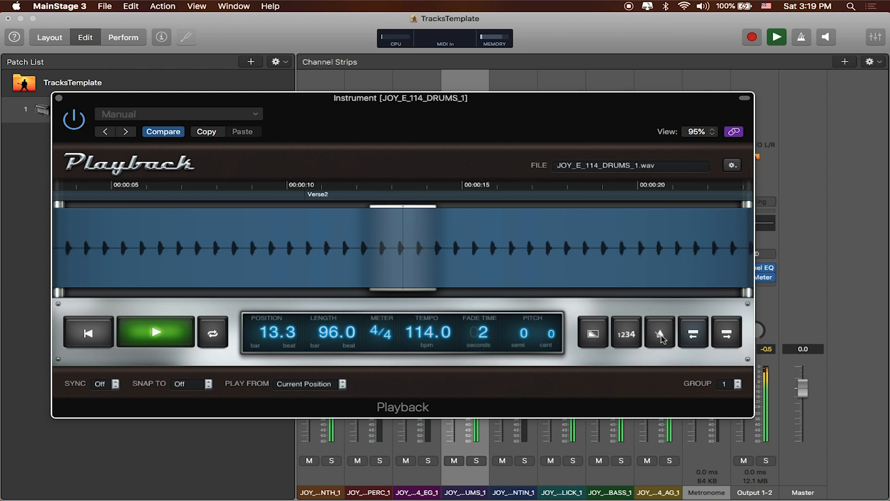
left_click(155, 332)
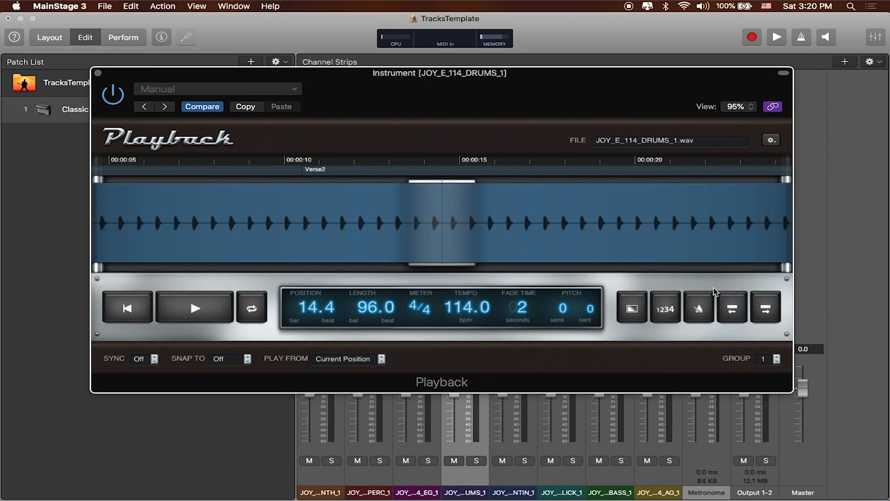
mouse_move(759, 385)
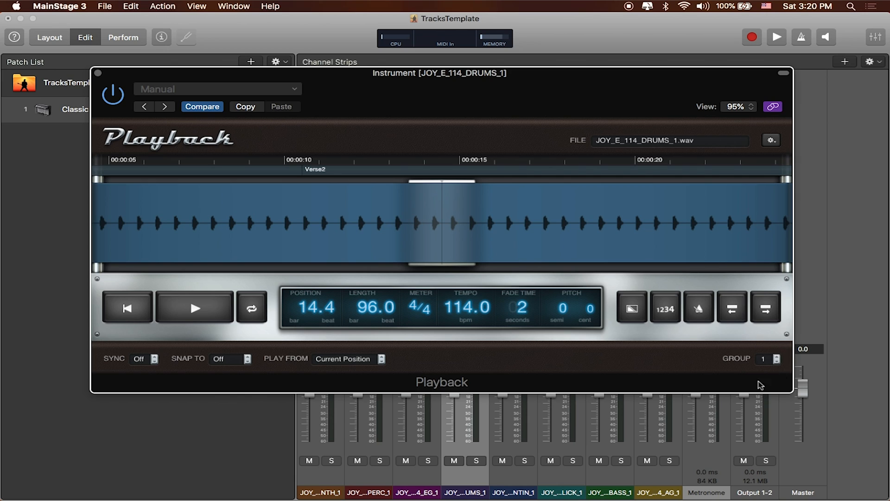
mouse_move(704, 121)
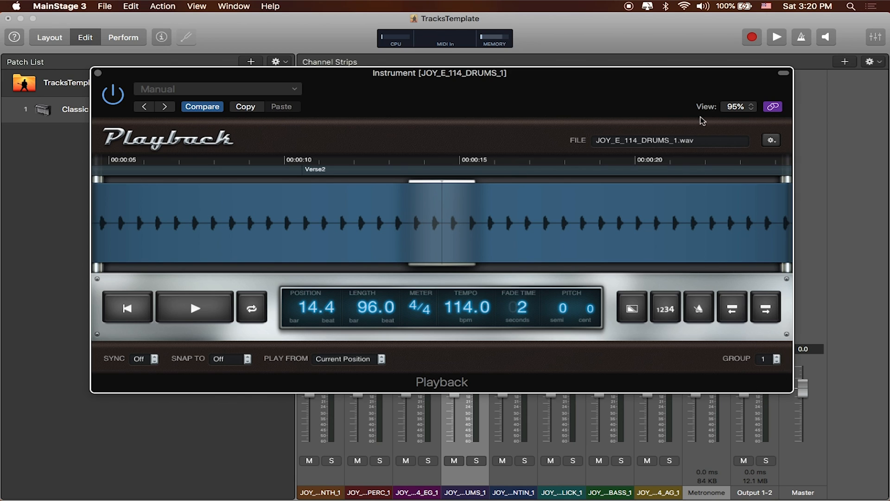
mouse_move(207, 125)
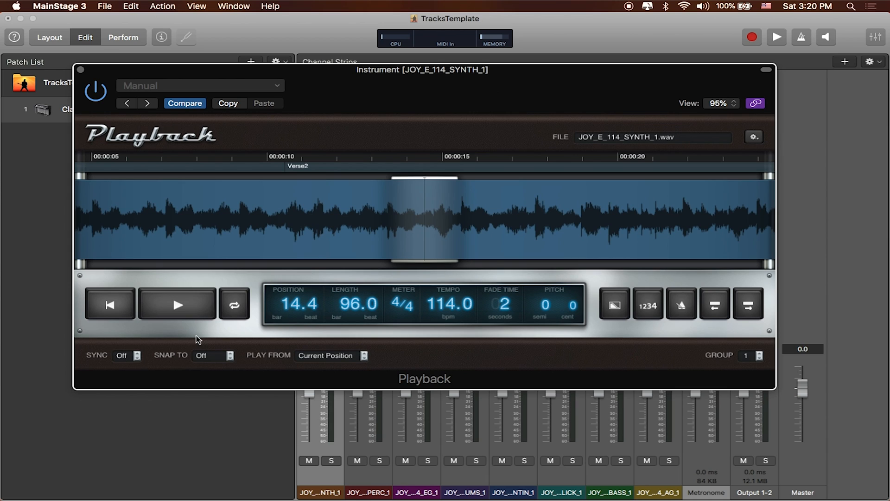
- Set the SYNTH_1 stem to Start on Patch/Set Change and Play From Start
left_click(715, 304)
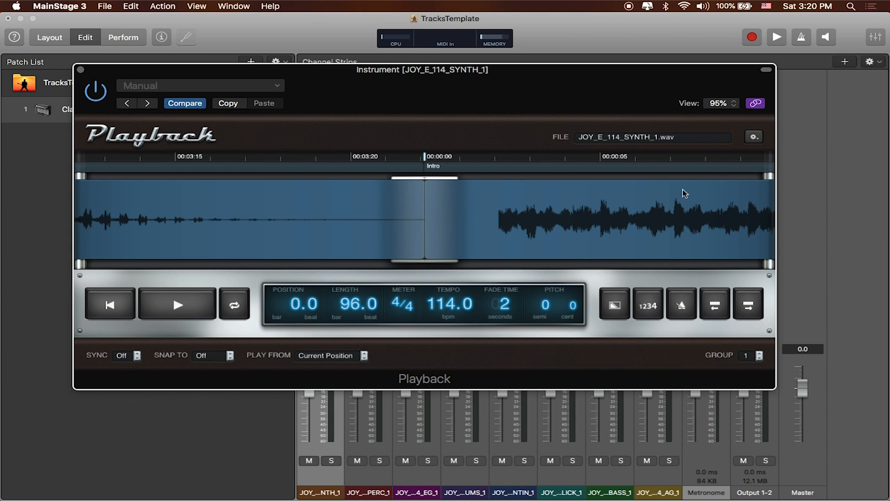
mouse_move(176, 373)
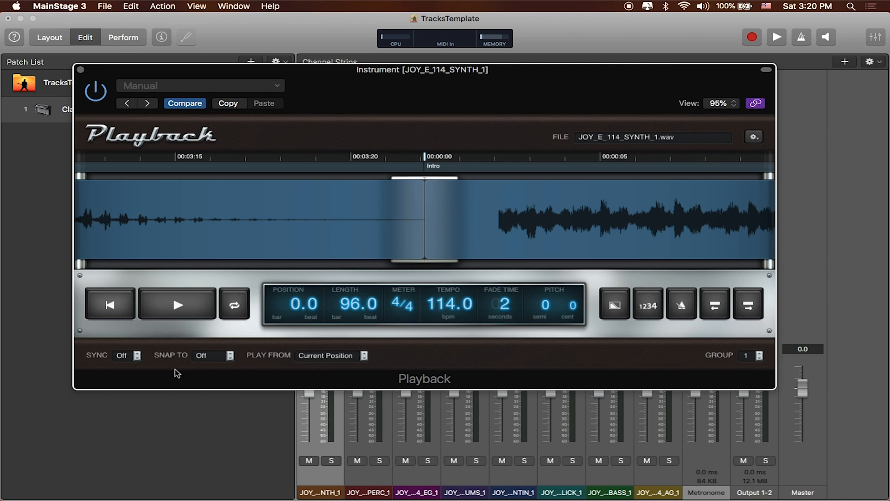
mouse_move(421, 337)
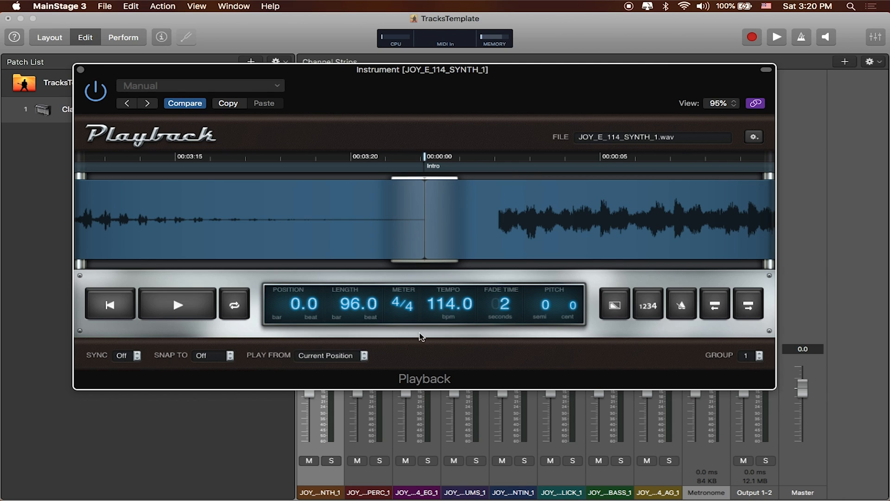
left_click(753, 138)
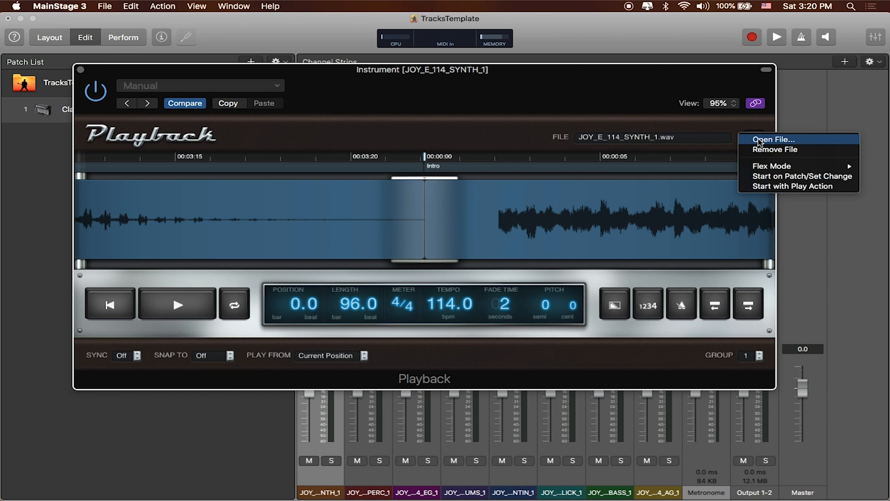
mouse_move(782, 179)
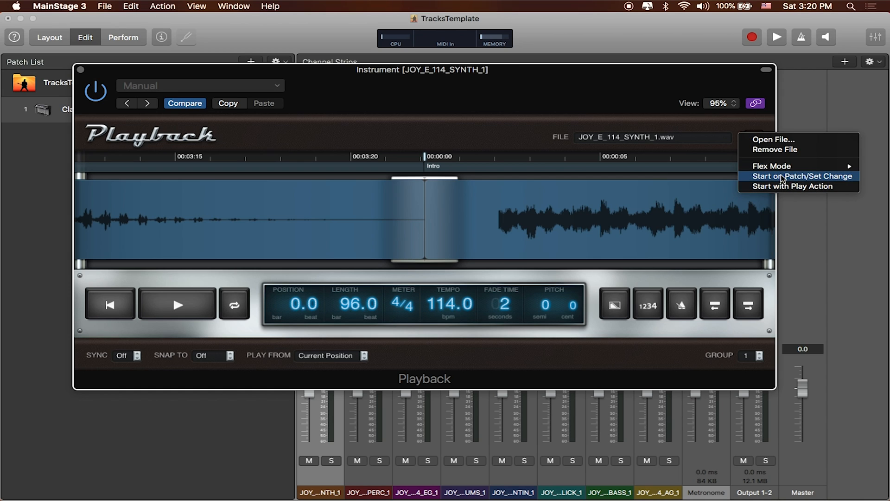
mouse_move(823, 181)
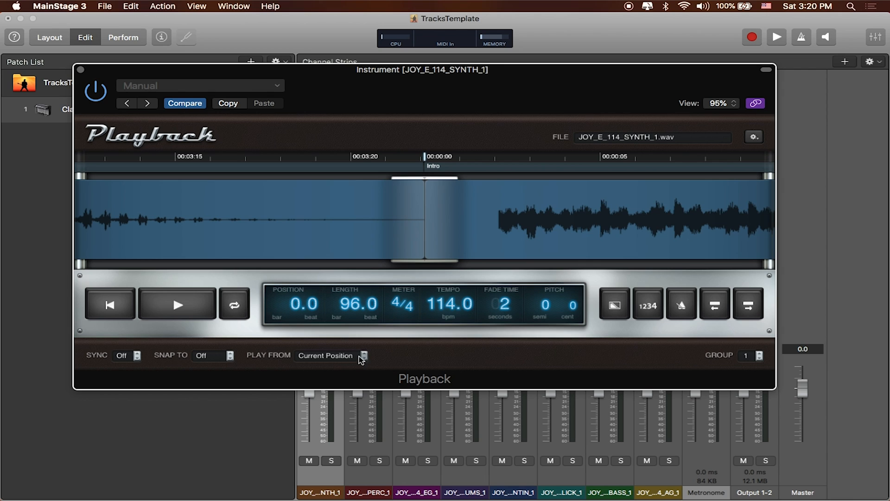
left_click(362, 355)
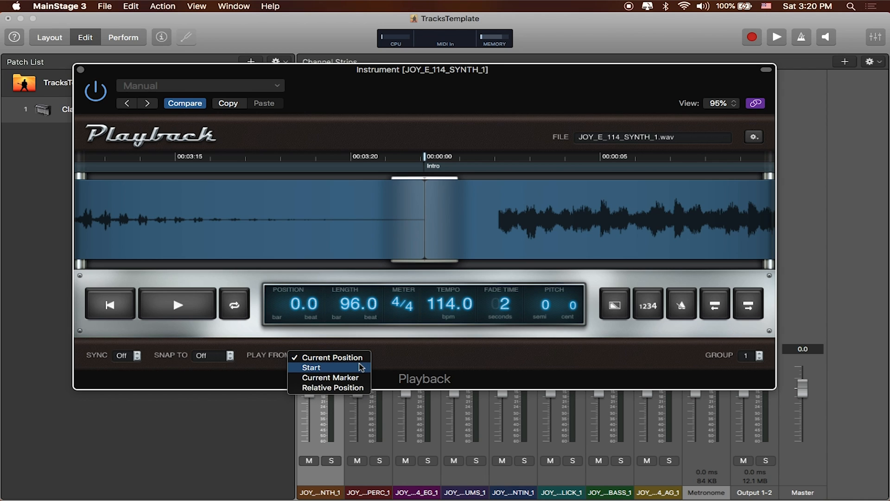
mouse_move(359, 358)
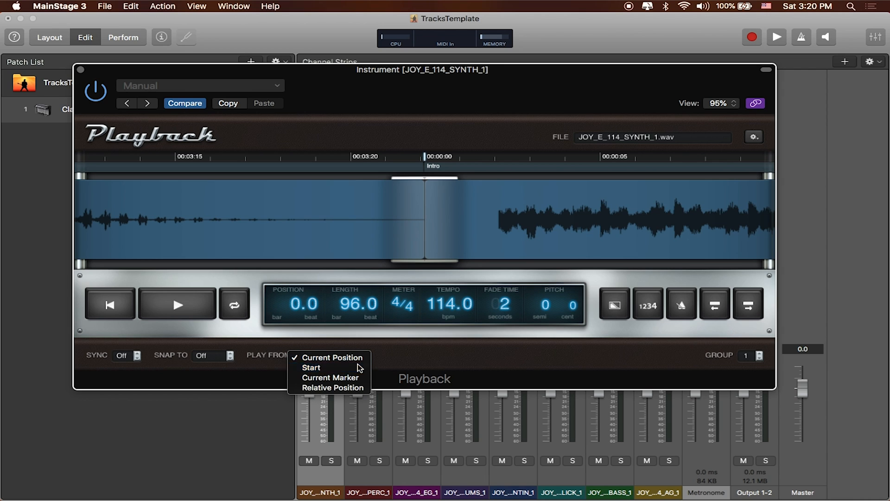
left_click(310, 367)
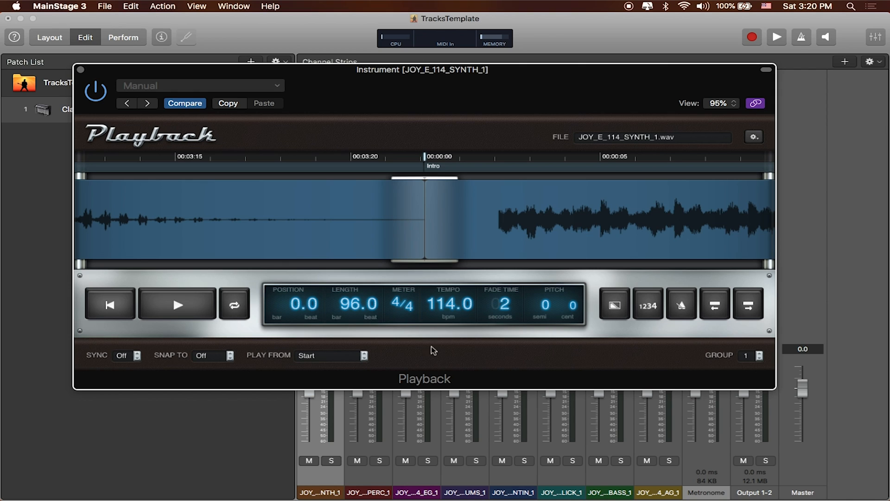
mouse_move(422, 353)
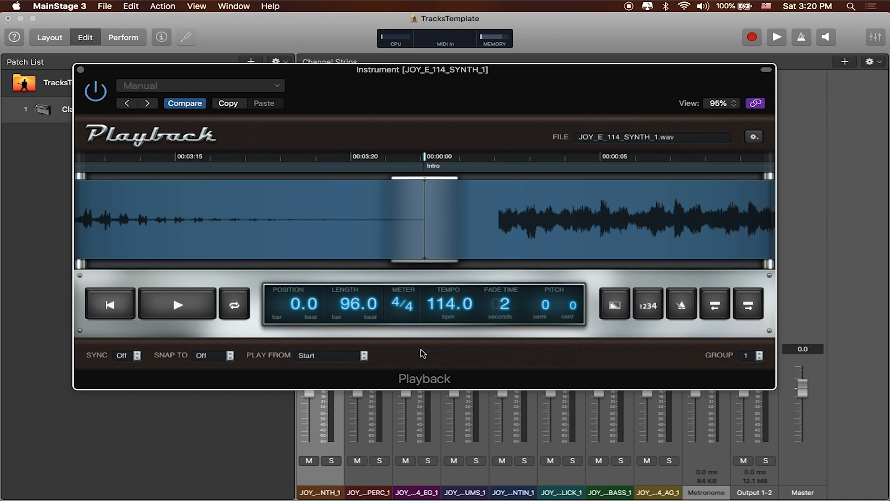
mouse_move(528, 247)
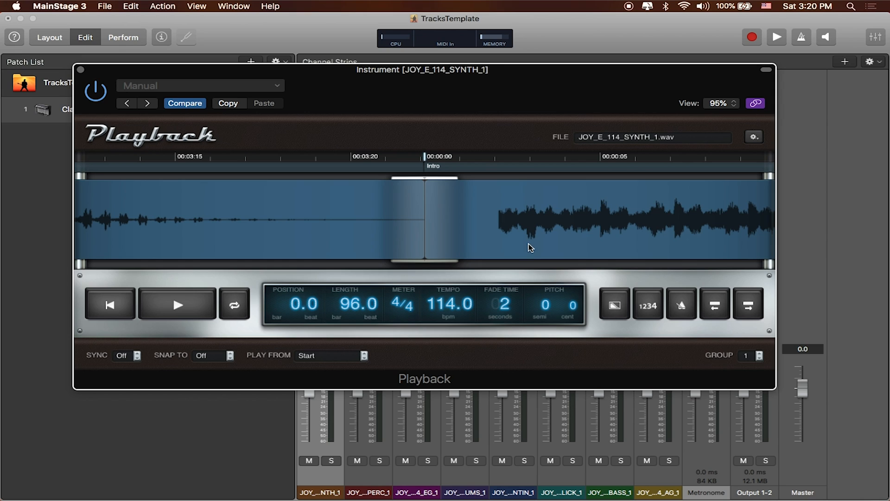
mouse_move(505, 273)
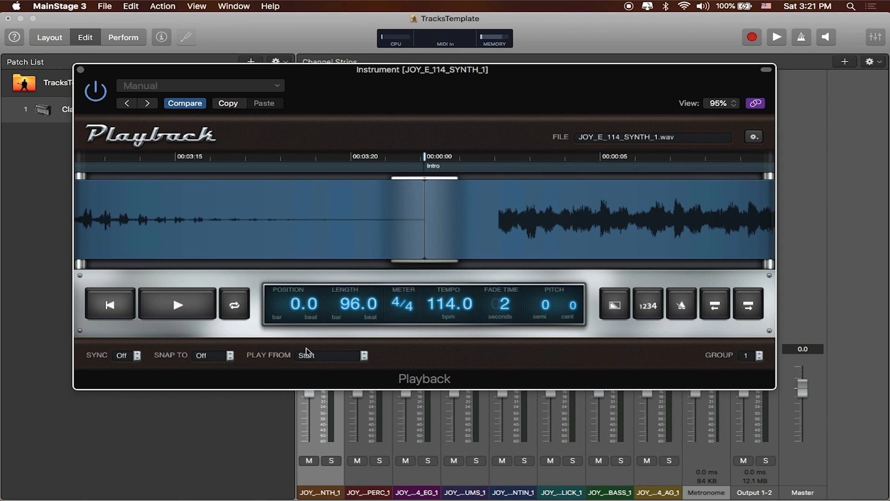
- Set the SYNTH_1 stem's Snap To to Bar and Sync to On
left_click(213, 355)
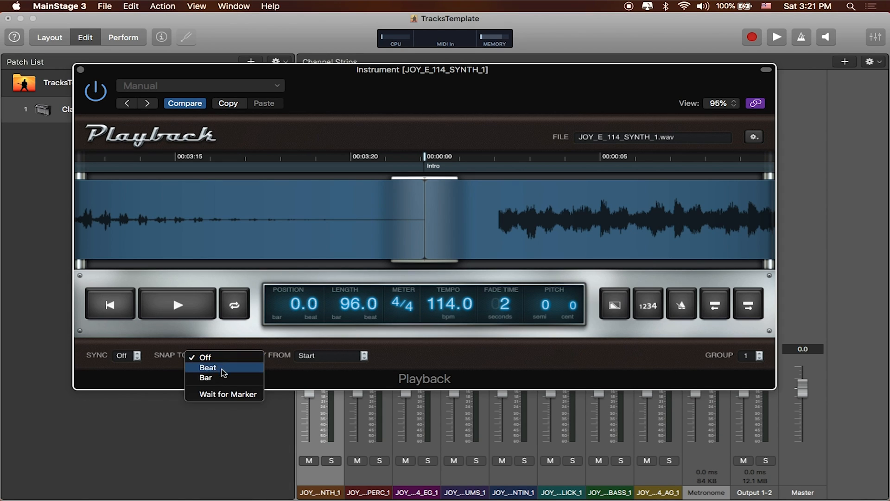
left_click(206, 377)
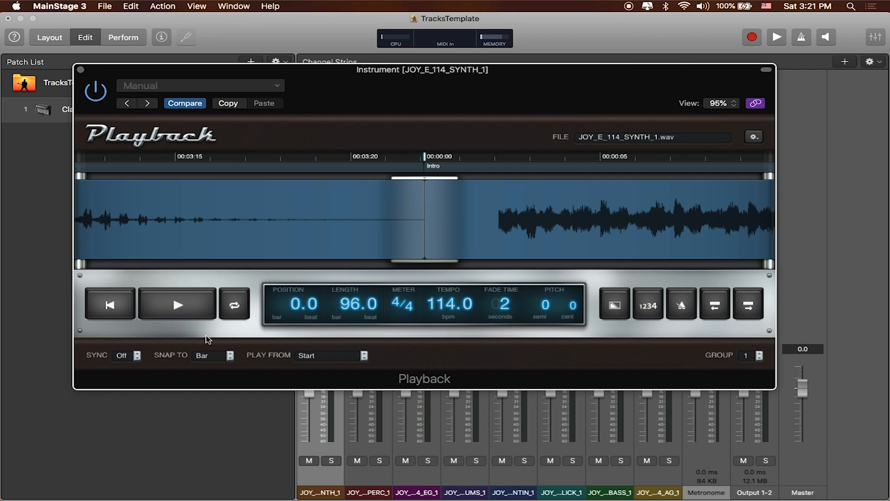
mouse_move(213, 349)
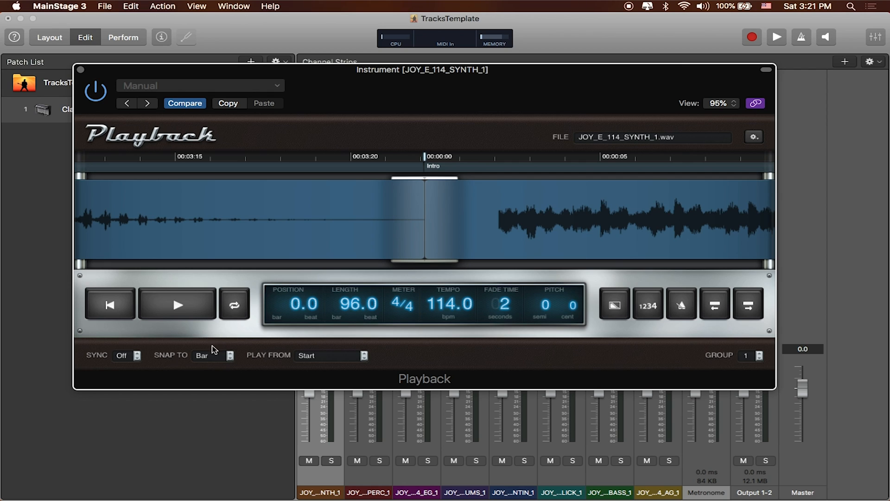
mouse_move(225, 354)
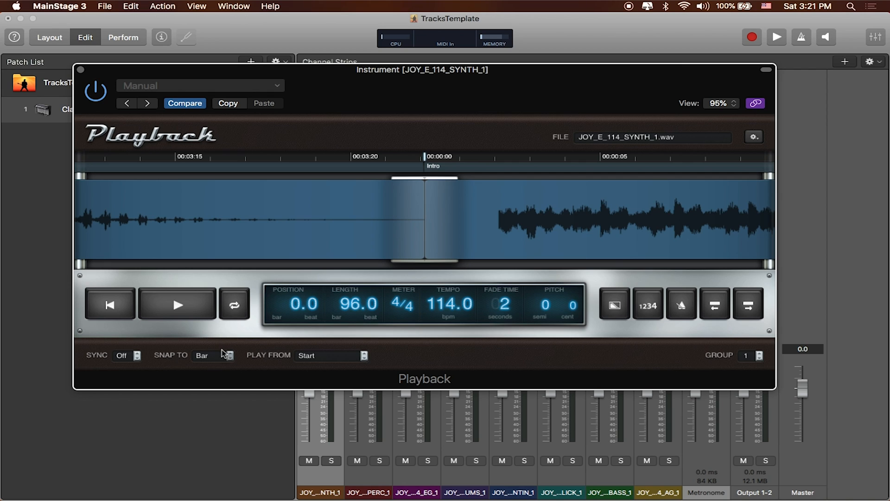
mouse_move(391, 82)
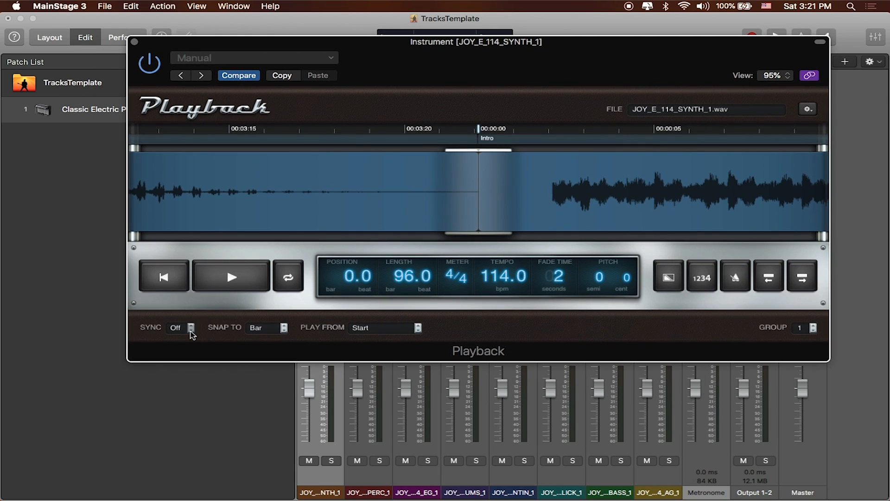
left_click(182, 327)
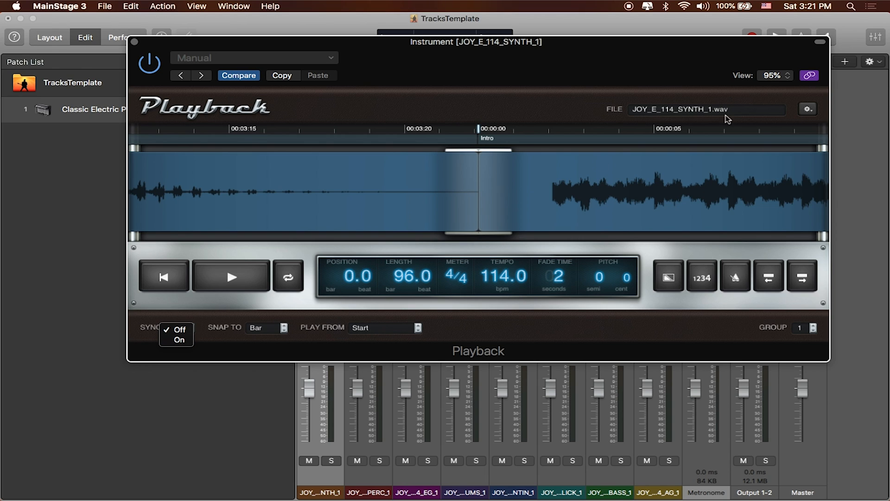
mouse_move(676, 115)
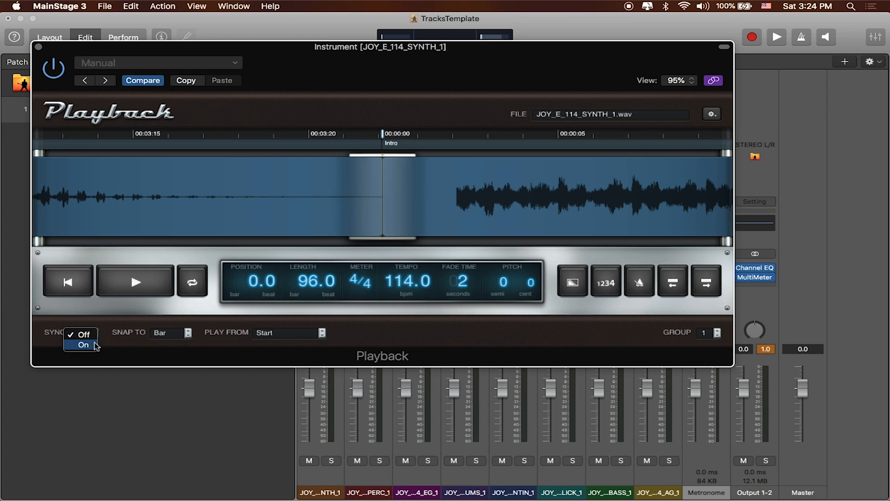
left_click(84, 345)
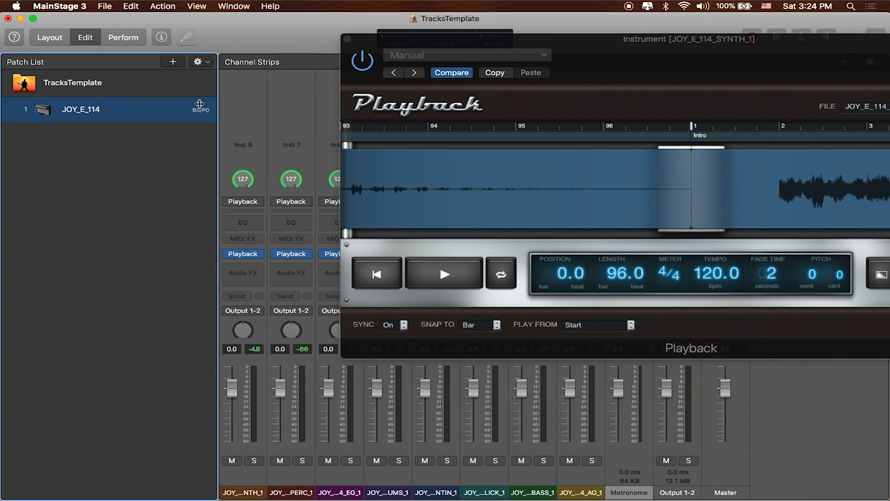
scroll("left", 3)
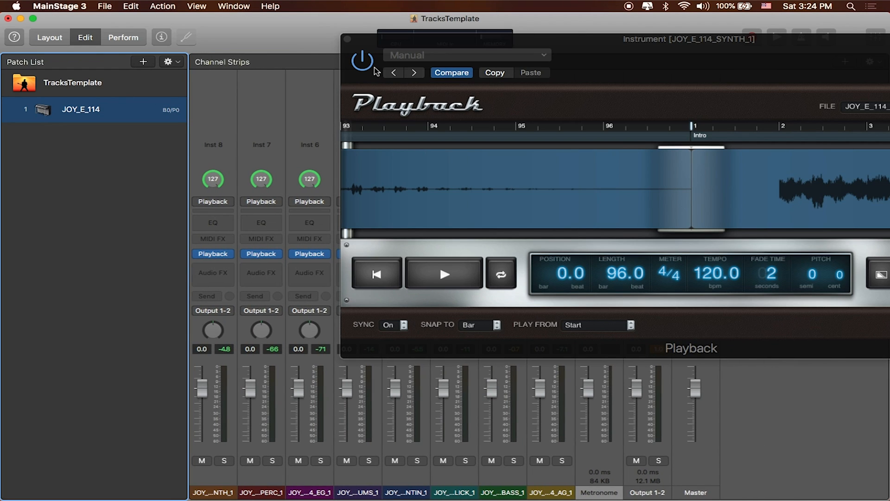
left_click(196, 7)
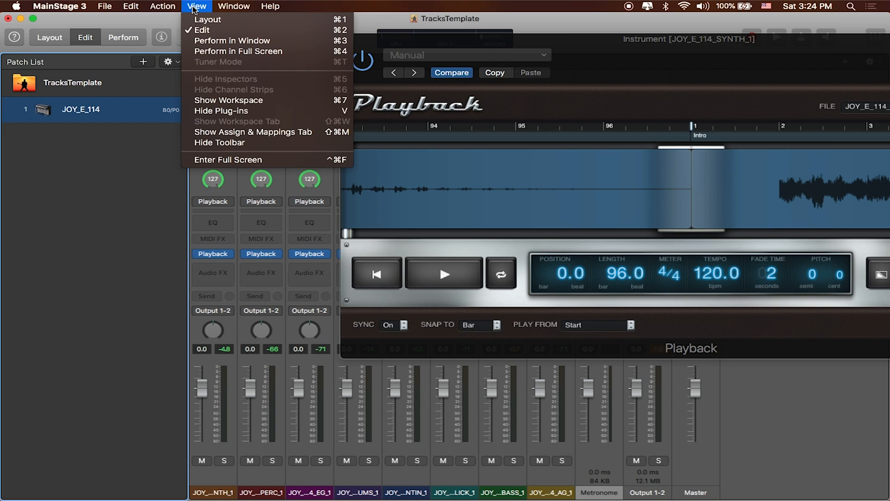
mouse_move(253, 101)
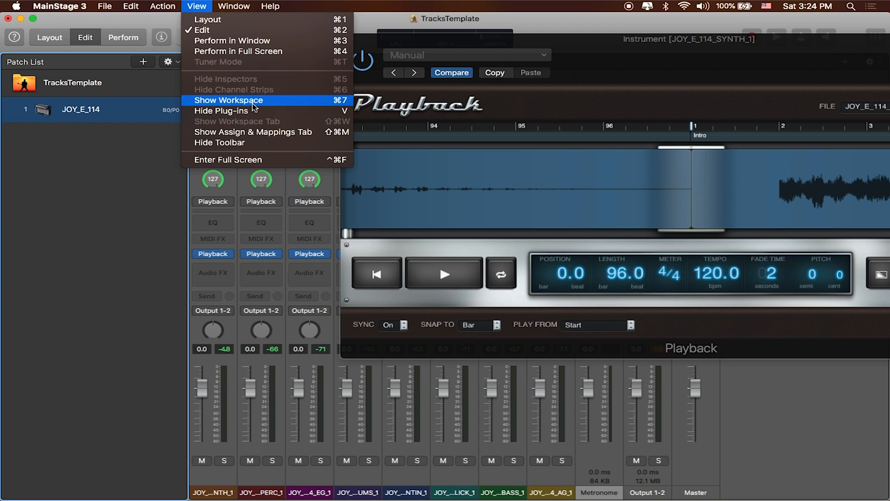
left_click(229, 100)
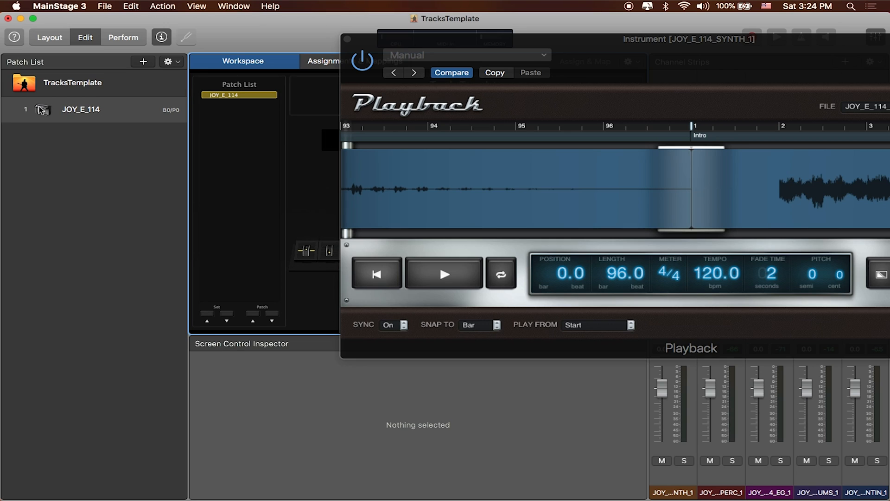
left_click(81, 110)
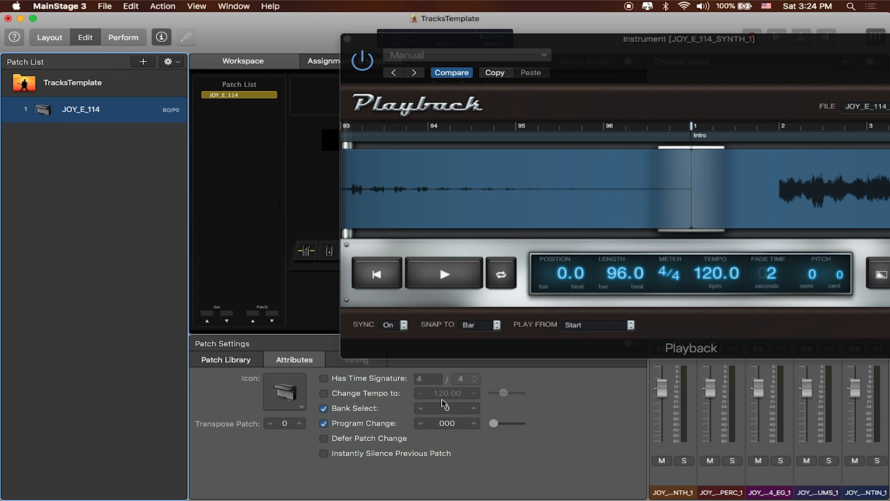
left_click(323, 393)
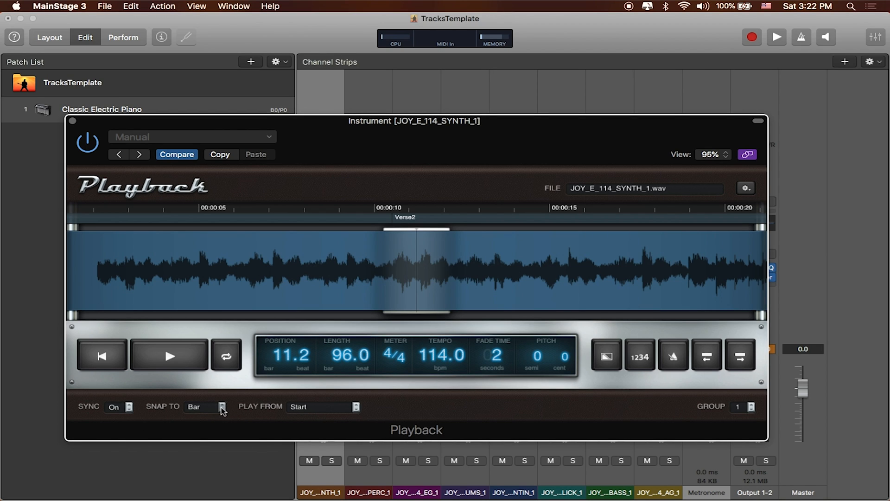
- Set the PERC_1 stem's Playback to snap to Bar and Play From Start
left_click(101, 357)
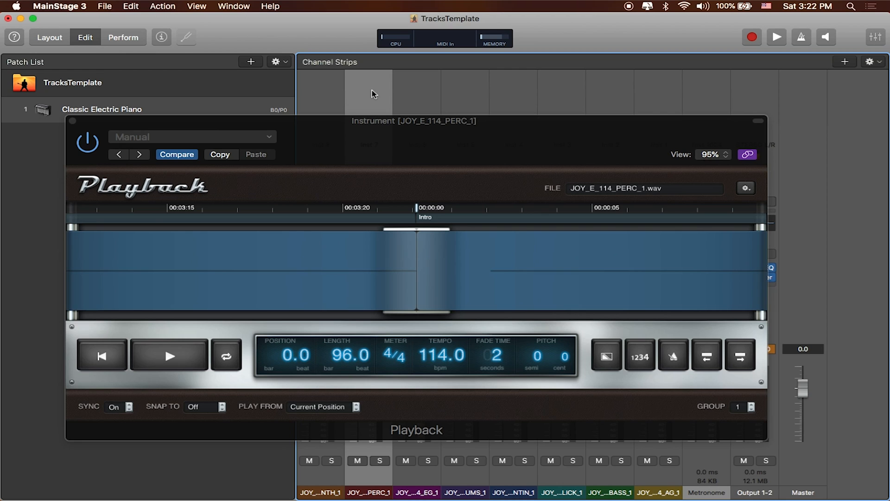
left_click(207, 407)
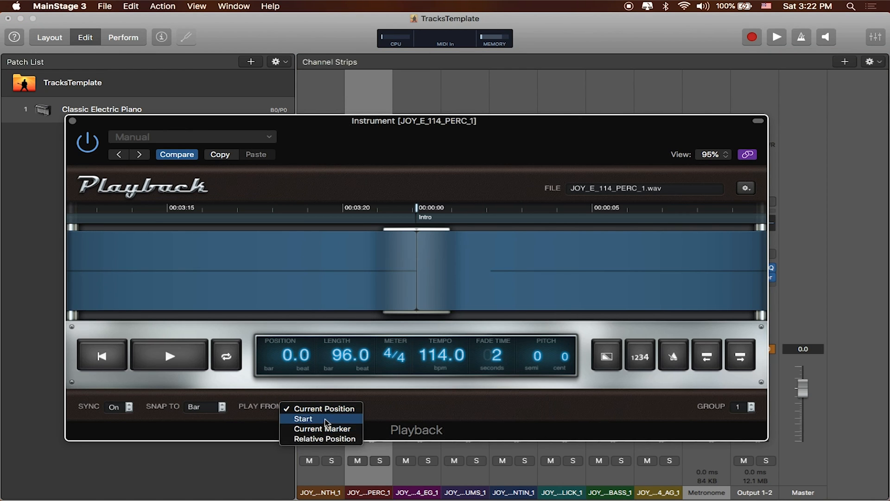
left_click(305, 418)
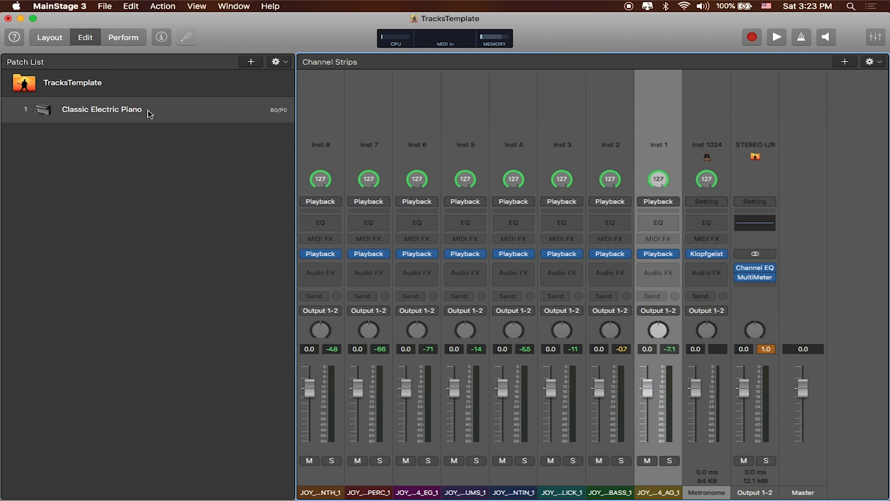
- Rename the Classic Electric Piano patch in the Patch List to JOY_E_114
double_click(101, 110)
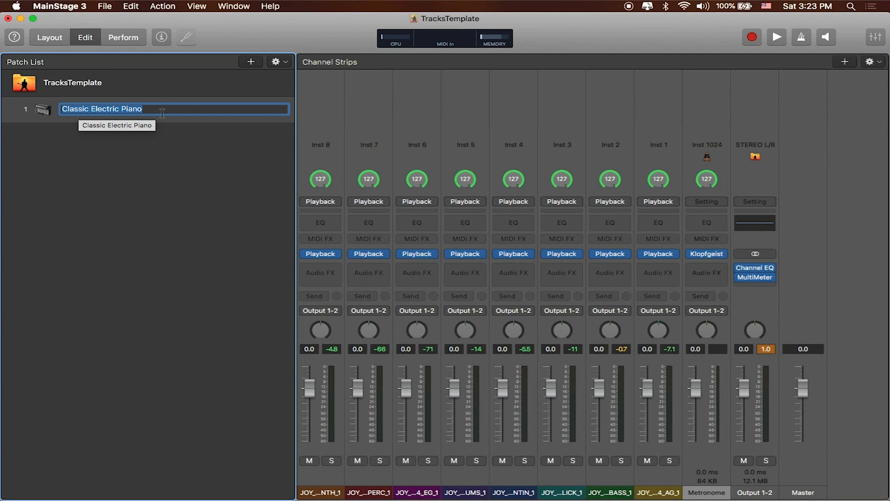
type("JOY")
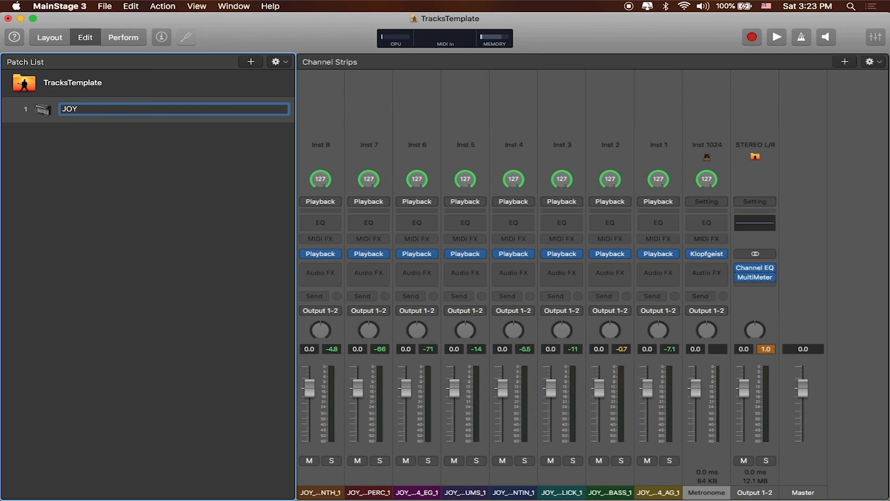
type("_E_")
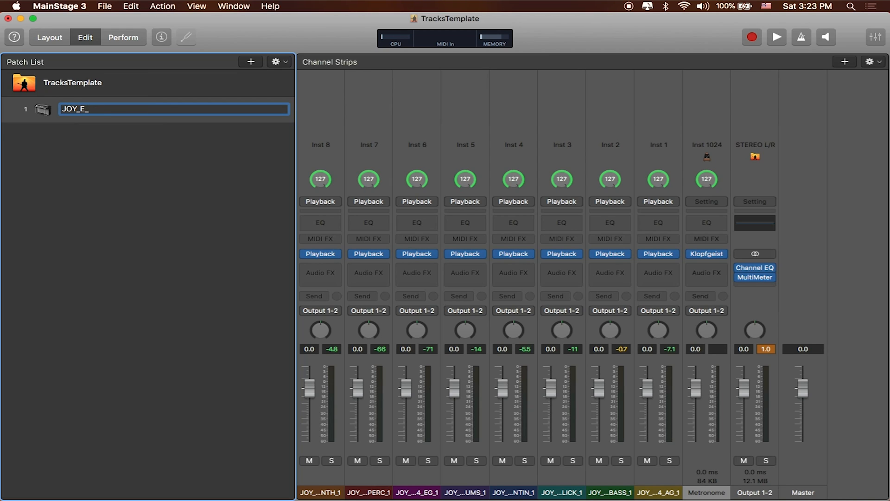
type("114")
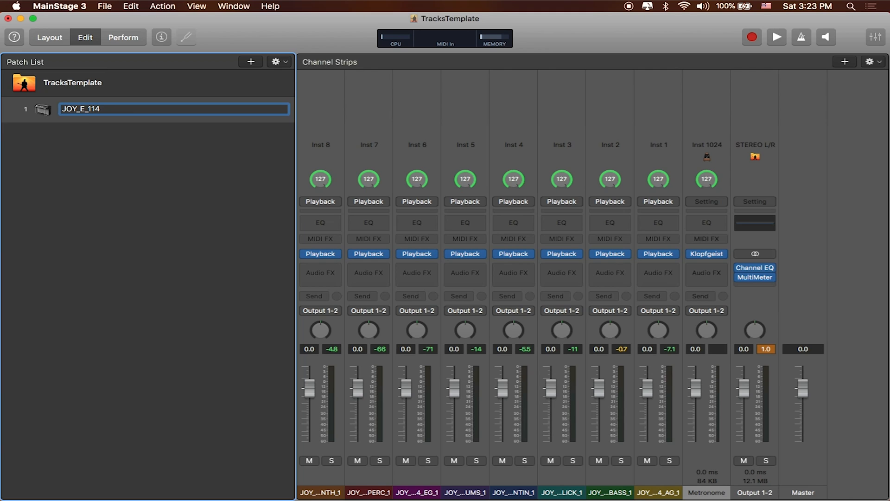